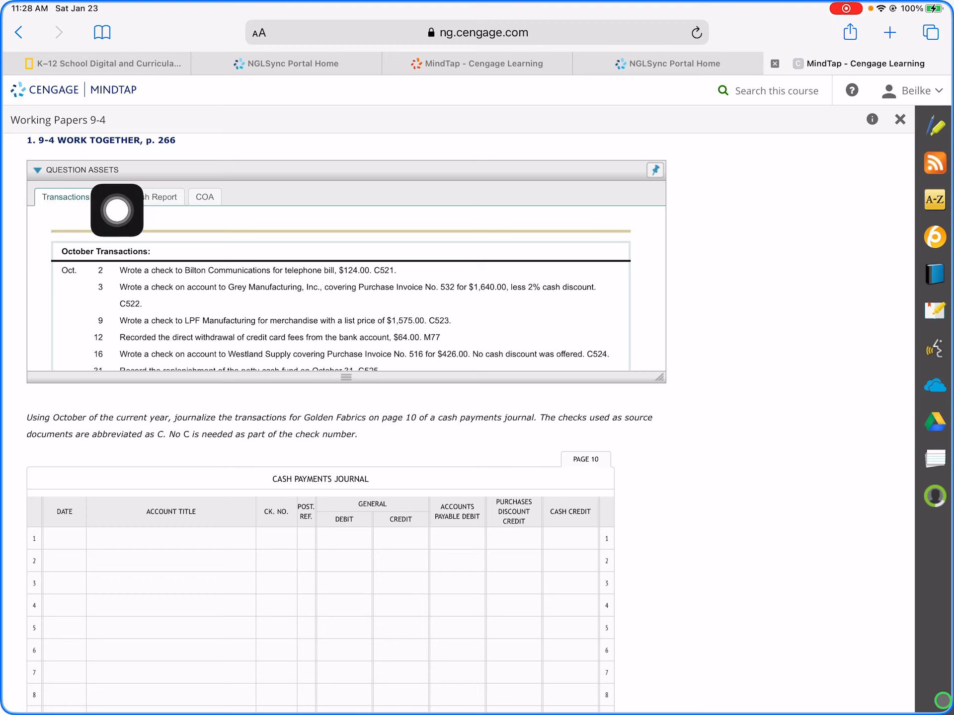
mouse_move(871, 323)
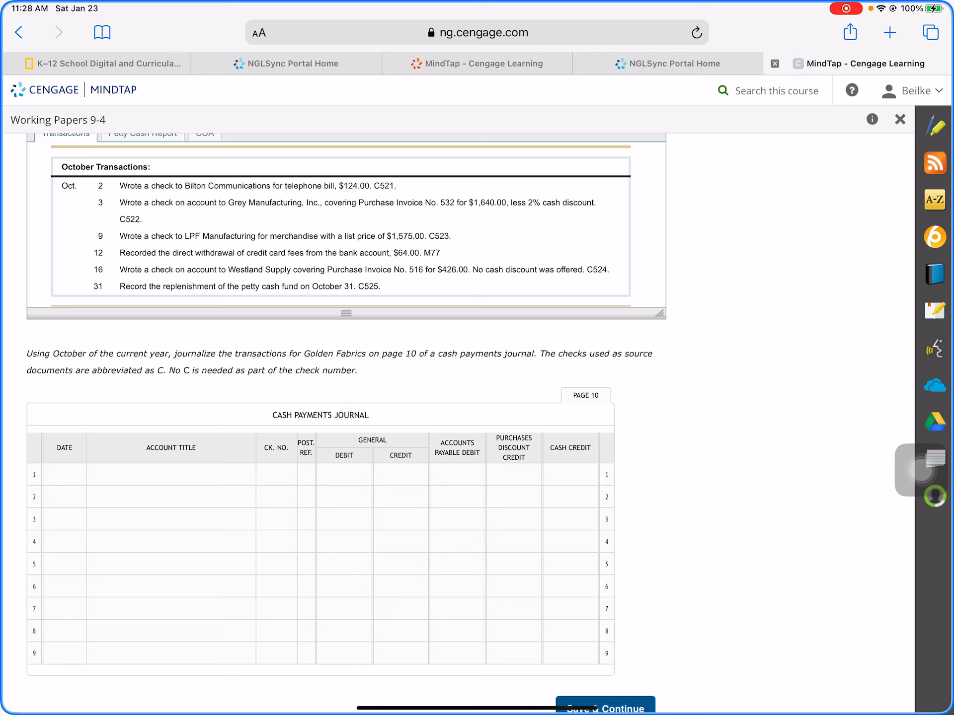
Date line 1 Oct. 2 and look up the telephone account in the chart of accounts.
left_click(64, 475)
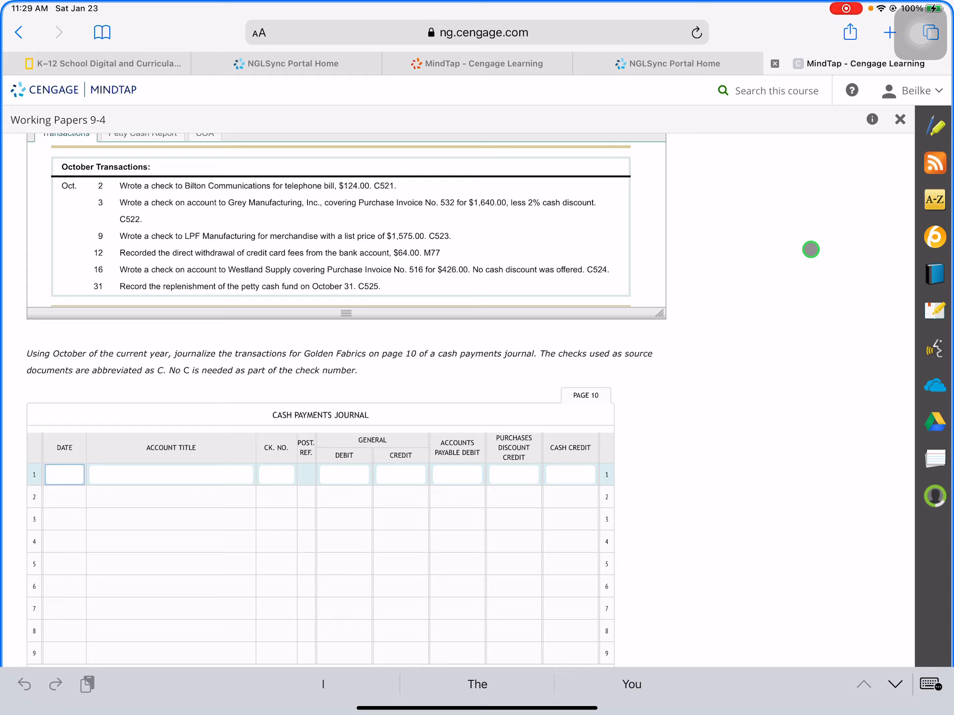
type("Oct.2")
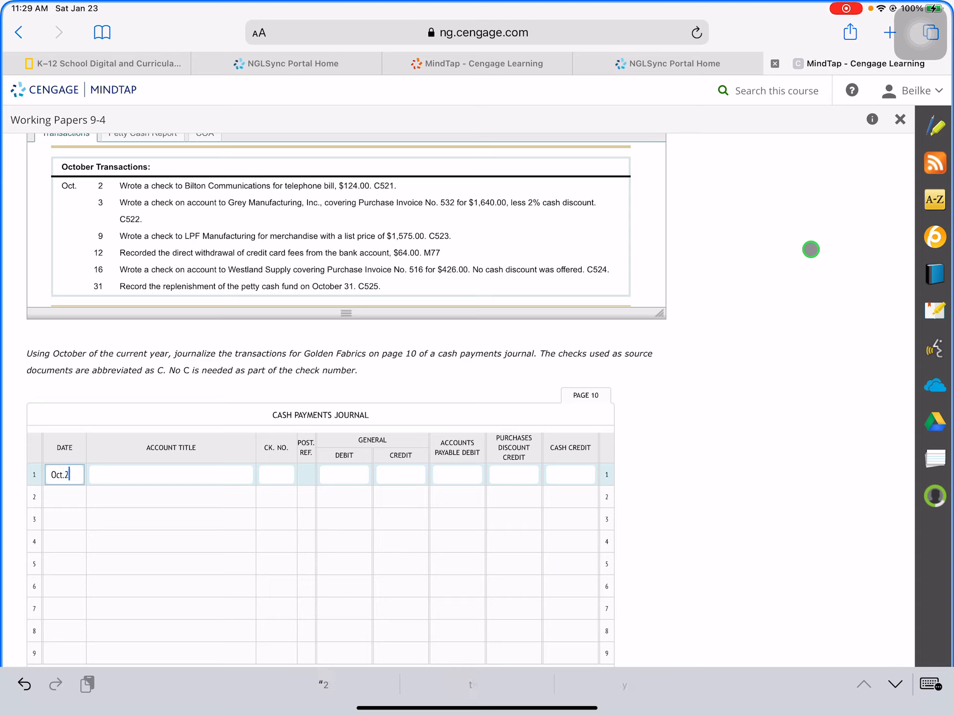
left_click(170, 475)
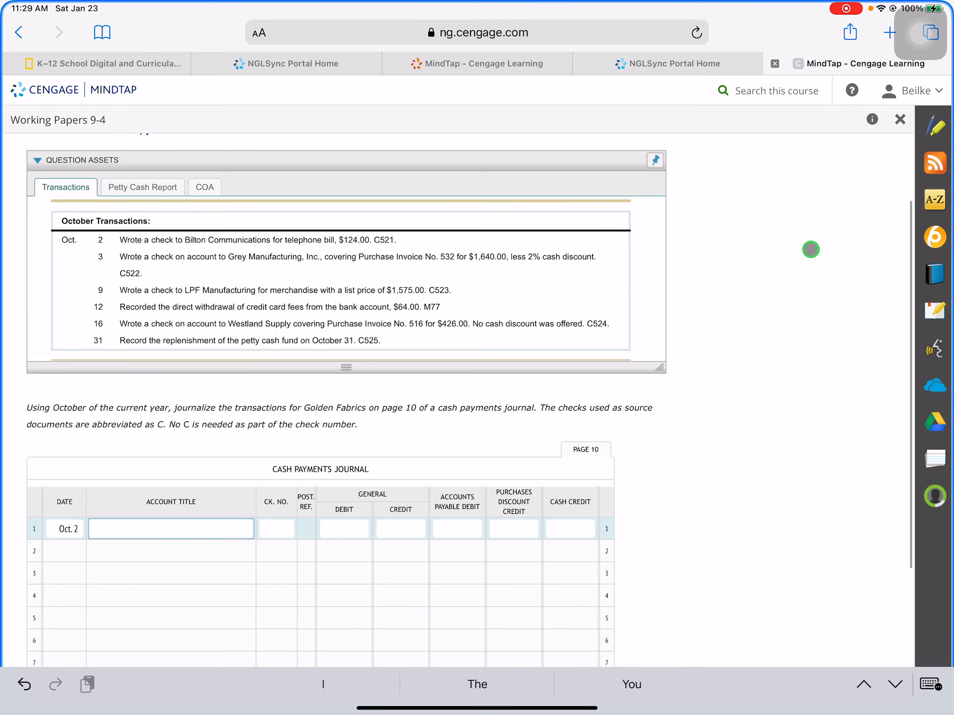
left_click(205, 186)
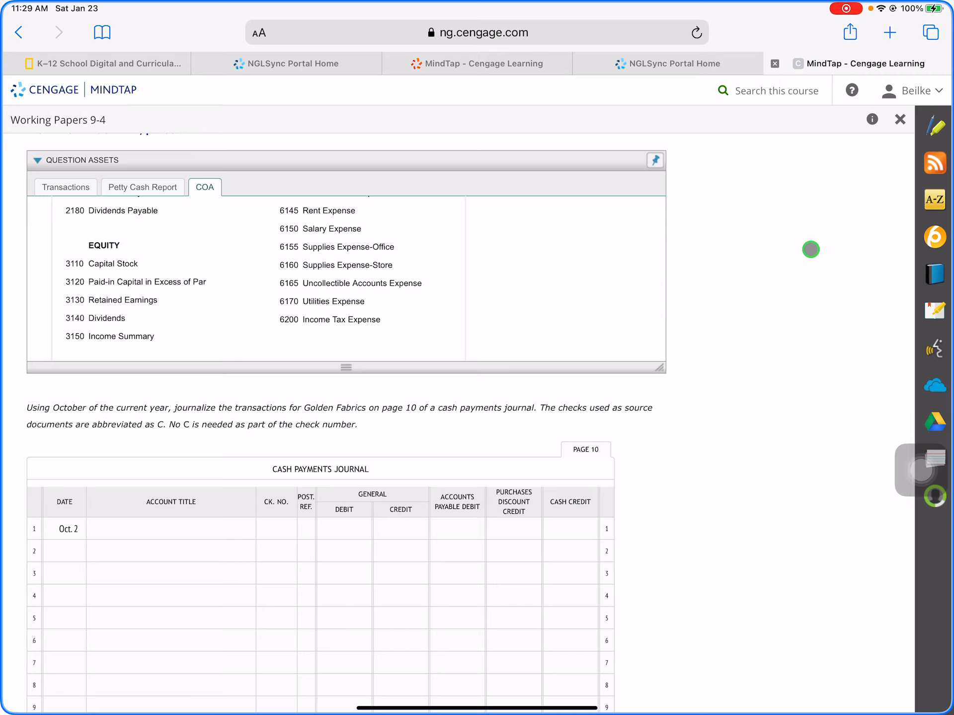
left_click(66, 187)
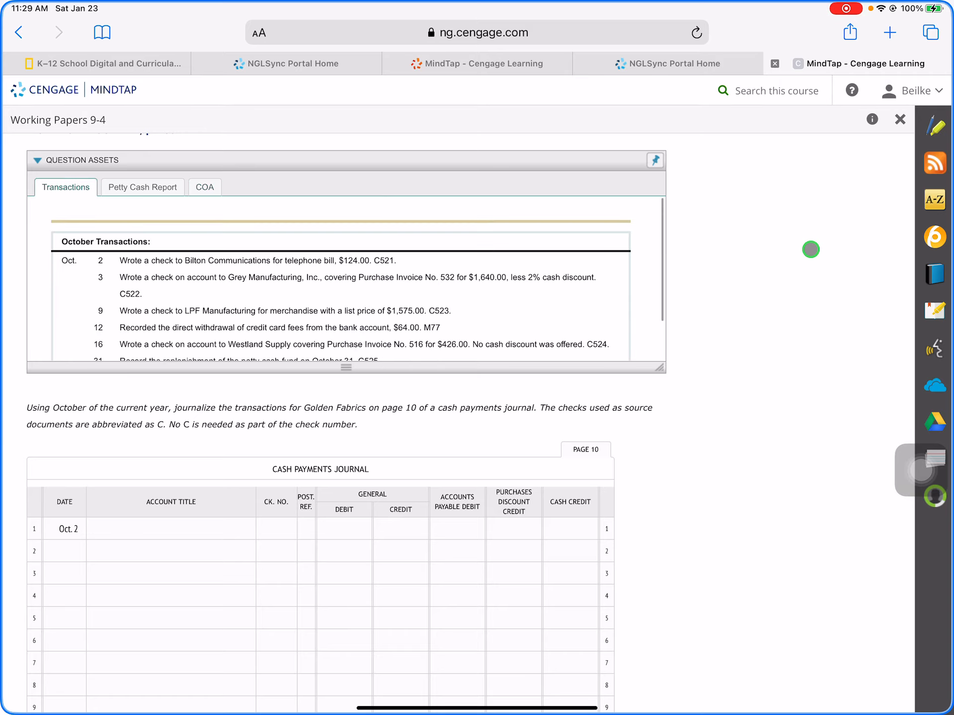
Enter Utilities Expense as the account title on line 1.
left_click(170, 528)
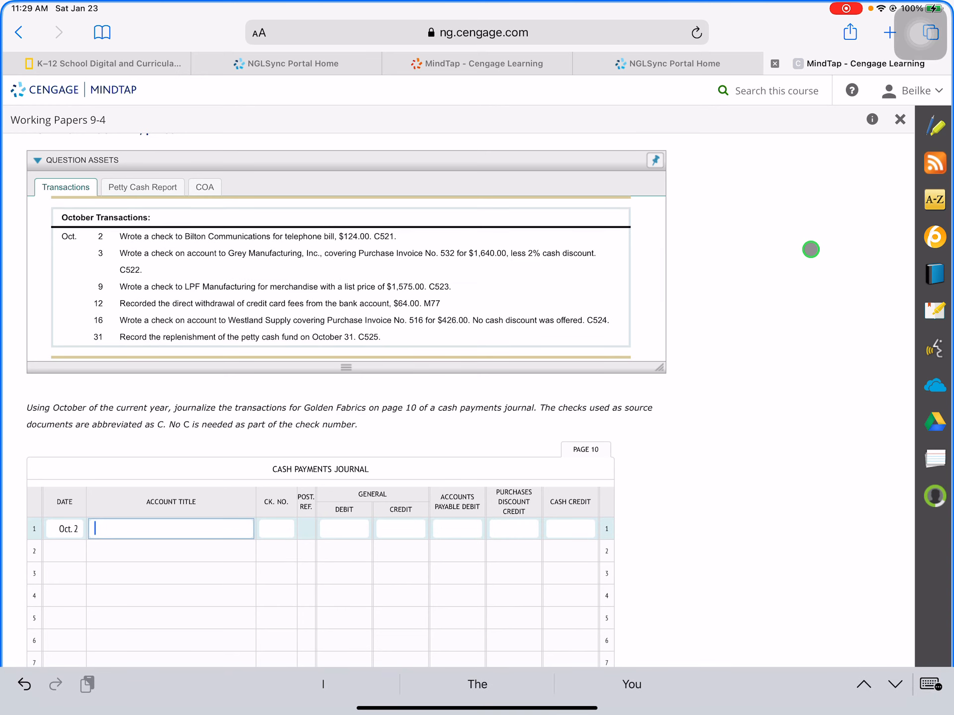
type("U")
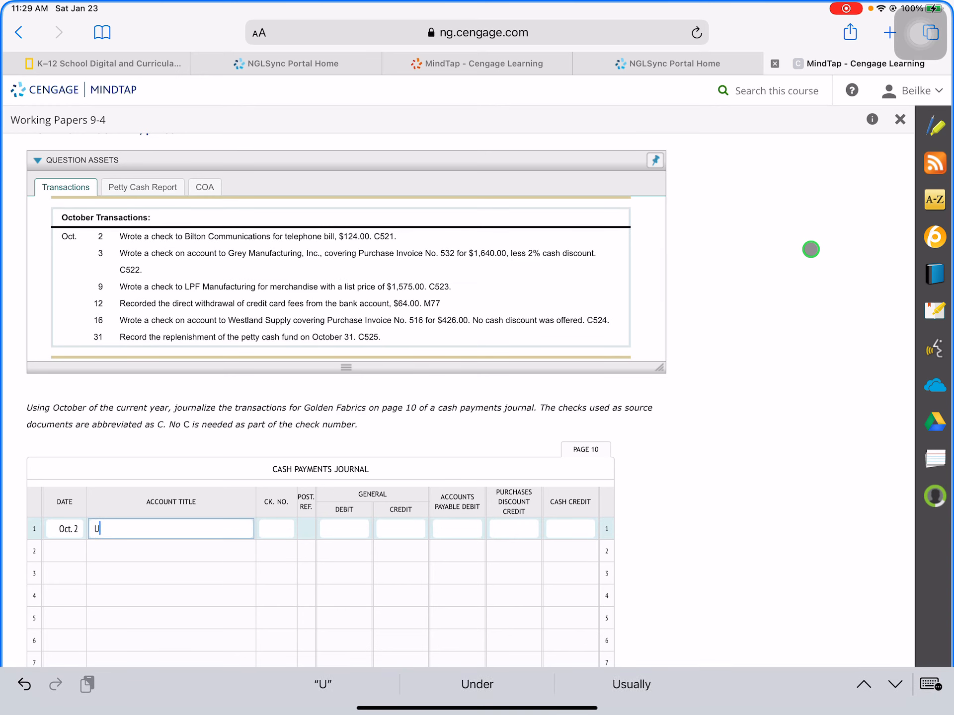
type("Utilitie")
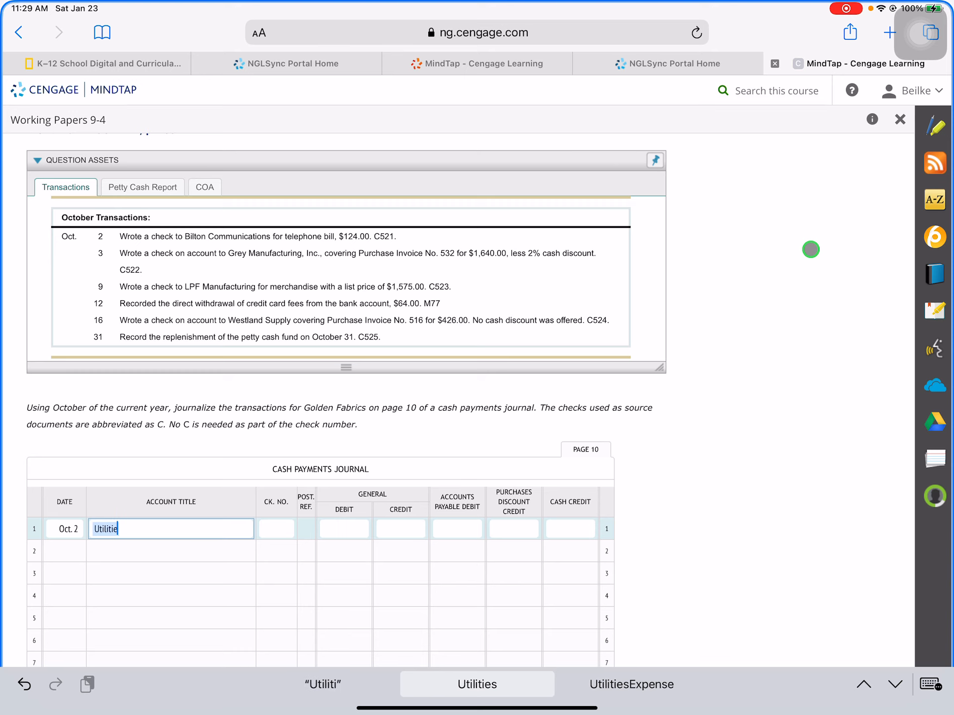
left_click(874, 63)
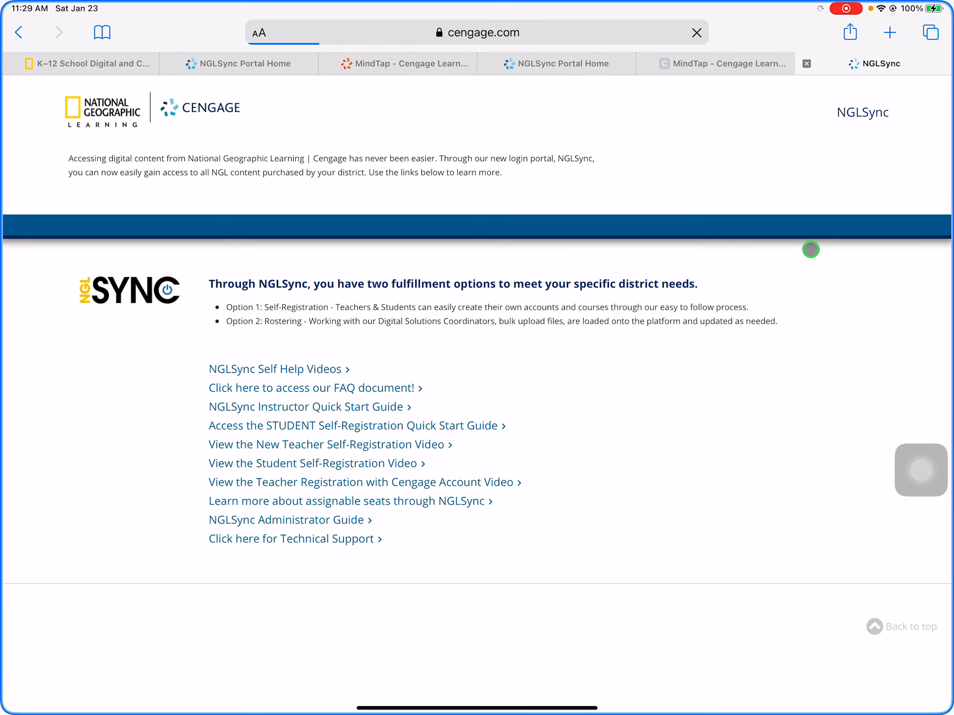
left_click(713, 64)
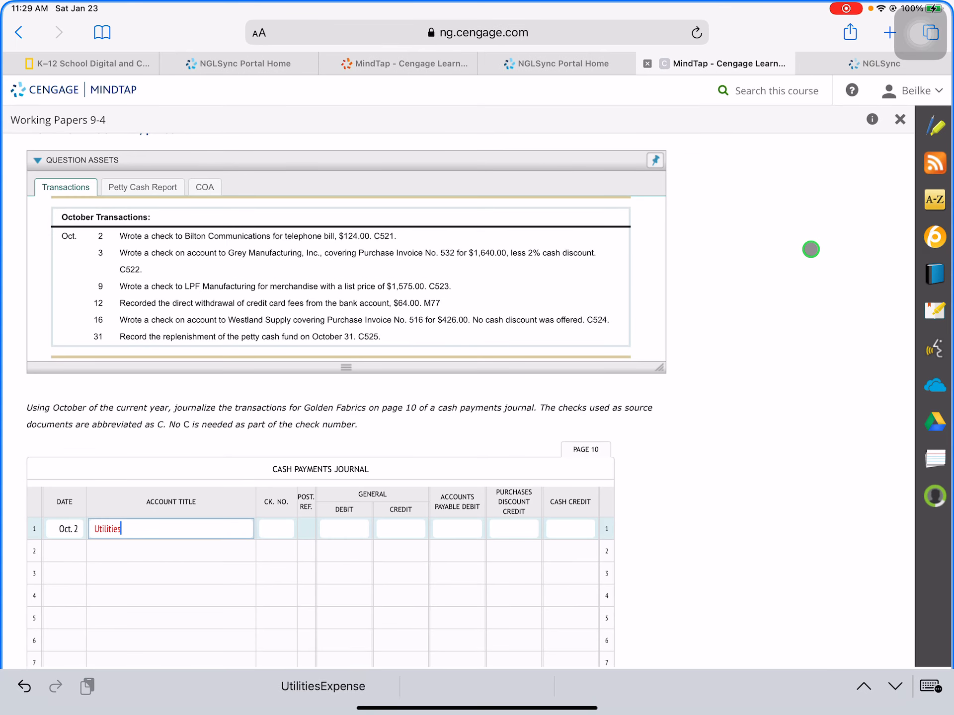
type("Expense")
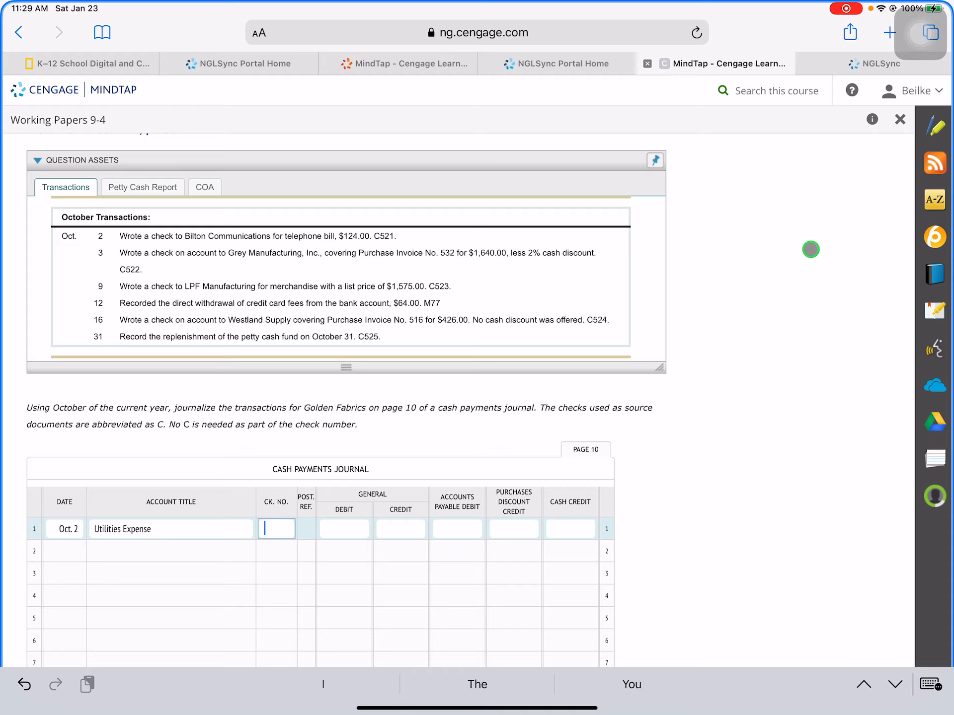
Record check 521 with a 124.00 general debit and 124.00 cash credit on line 1.
type("521")
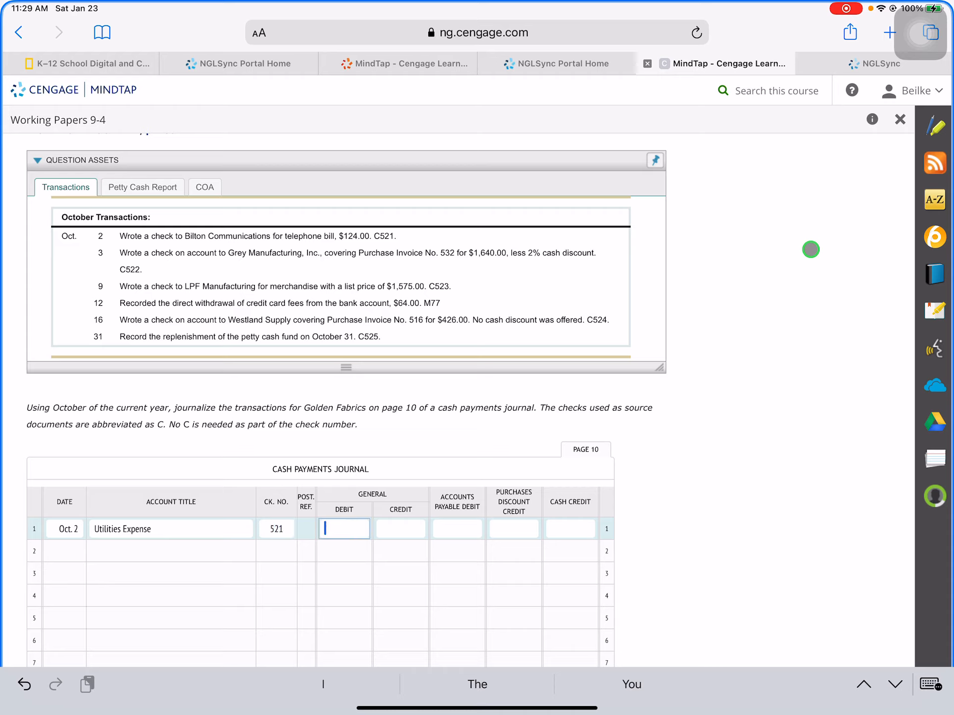
type("124.00")
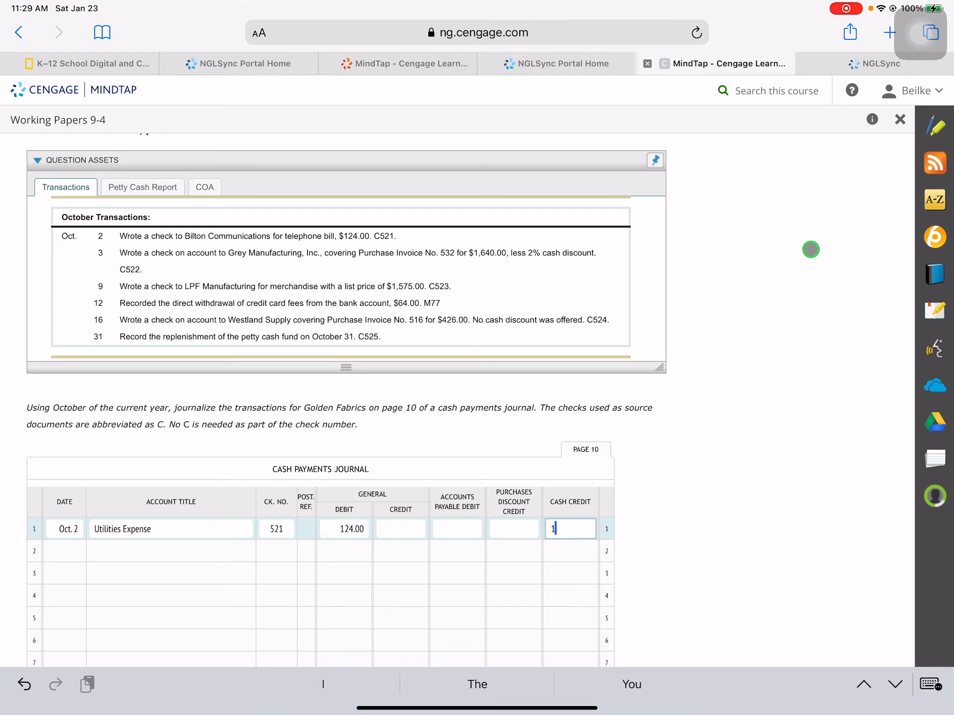
type("24.00")
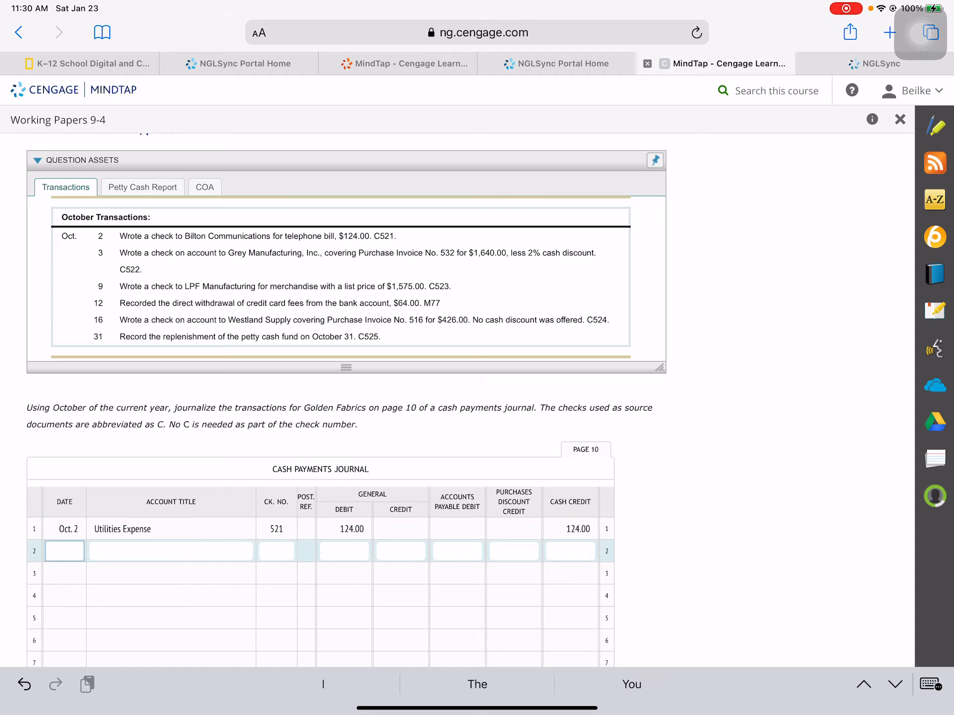
left_click(103, 253)
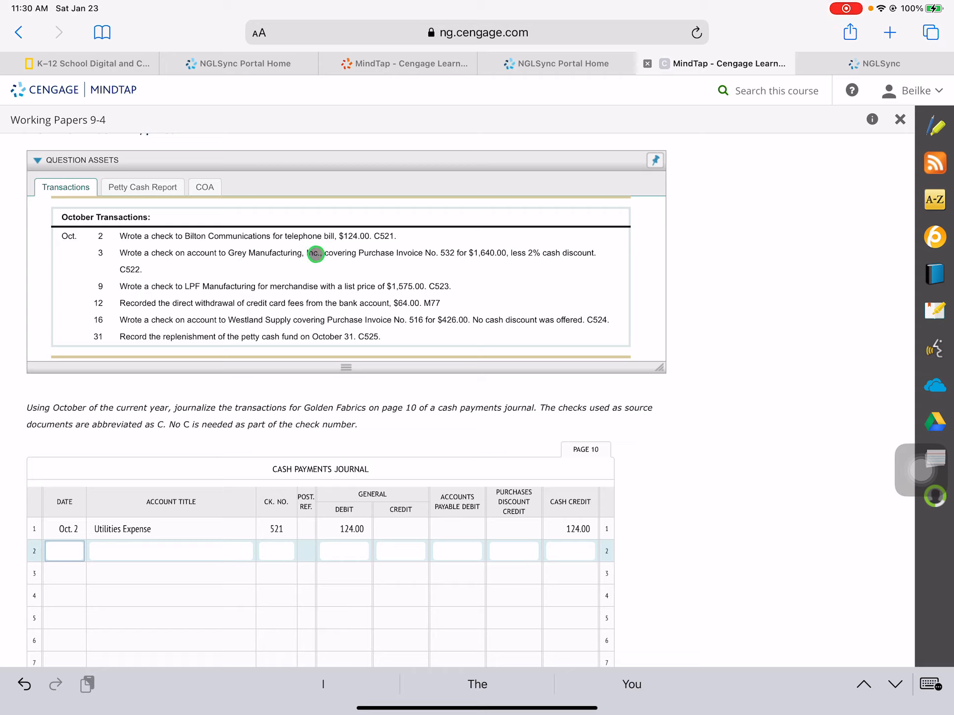
mouse_move(365, 254)
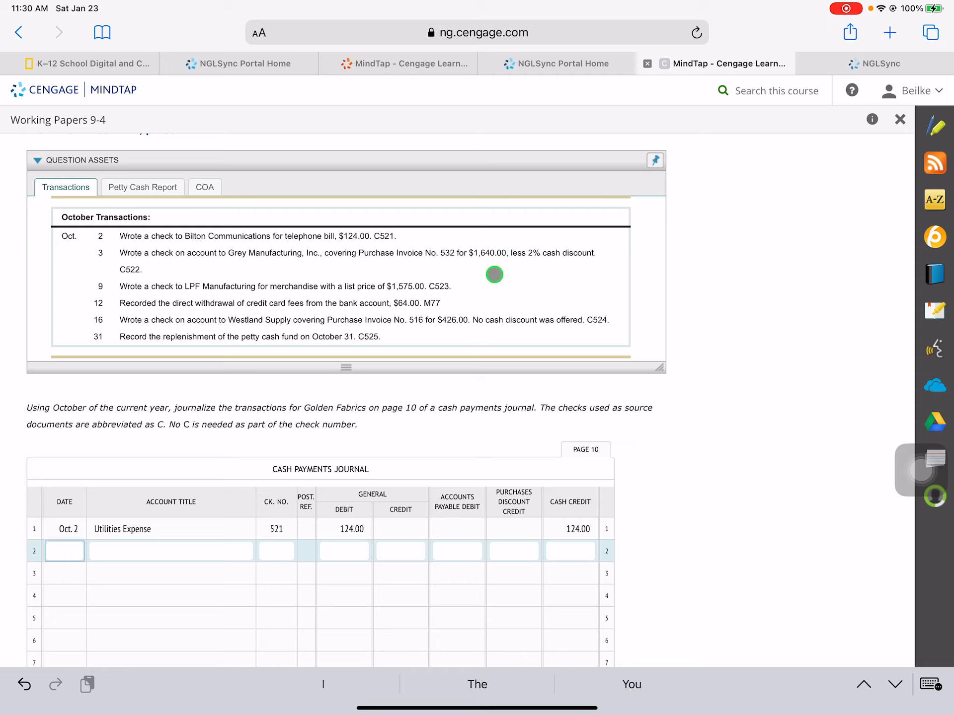
mouse_move(562, 258)
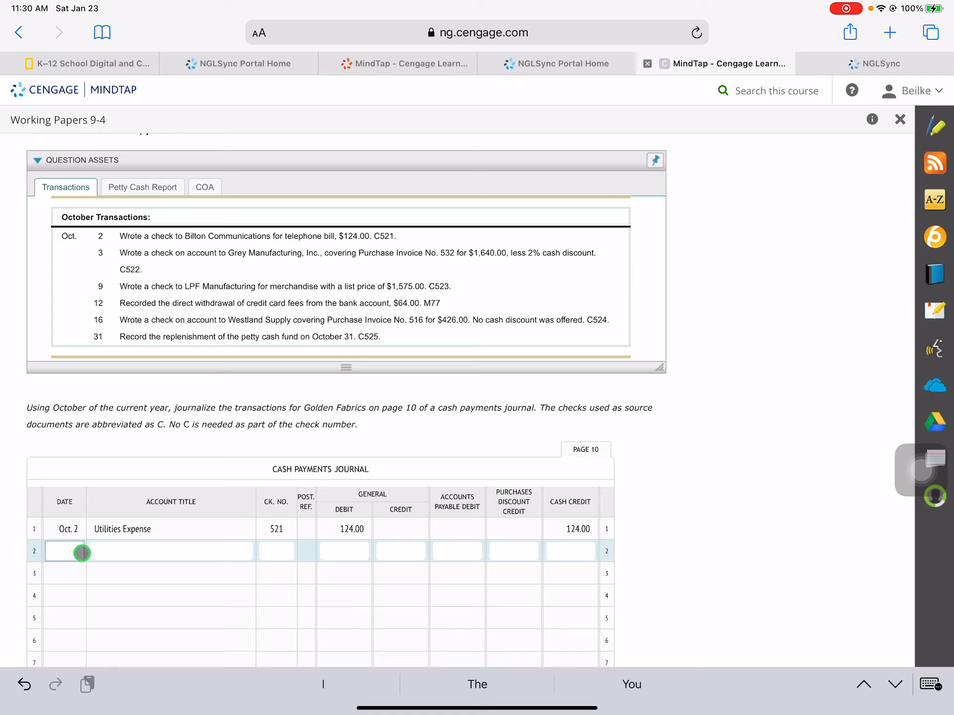
Enter date 3 and the vendor Grey Manufacturing, Inc. on line 2, correcting the run-together name.
left_click(63, 551)
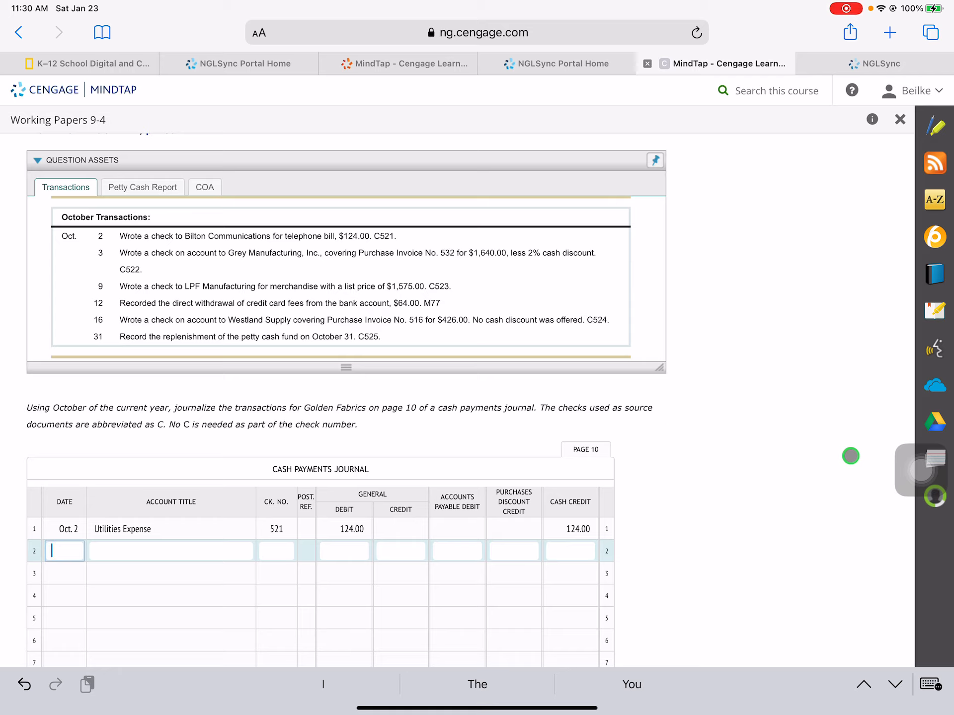
type("3")
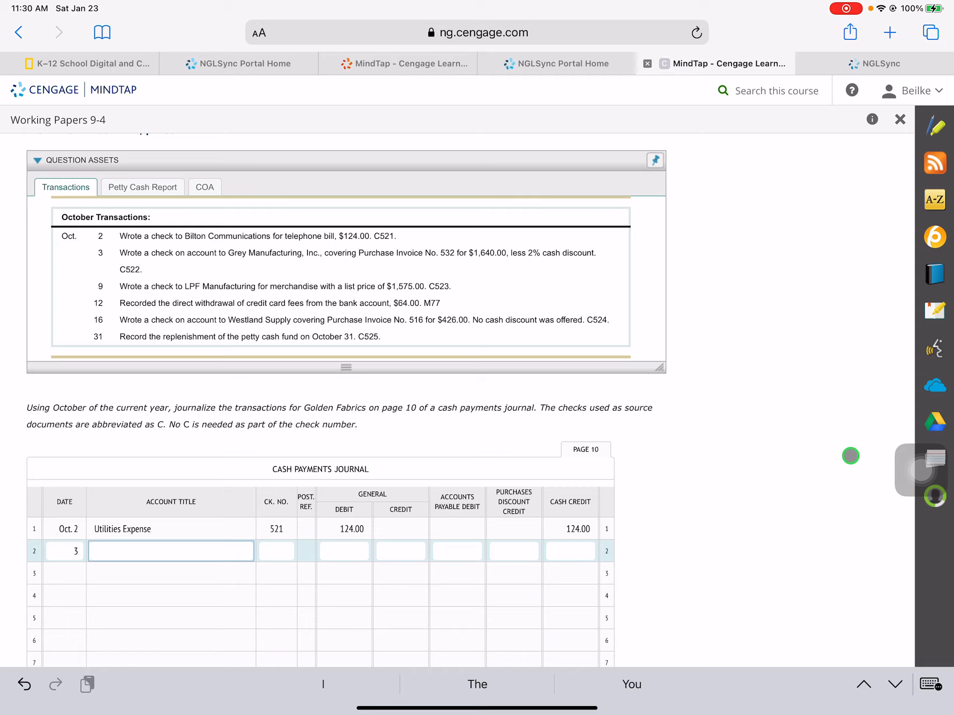
type("G")
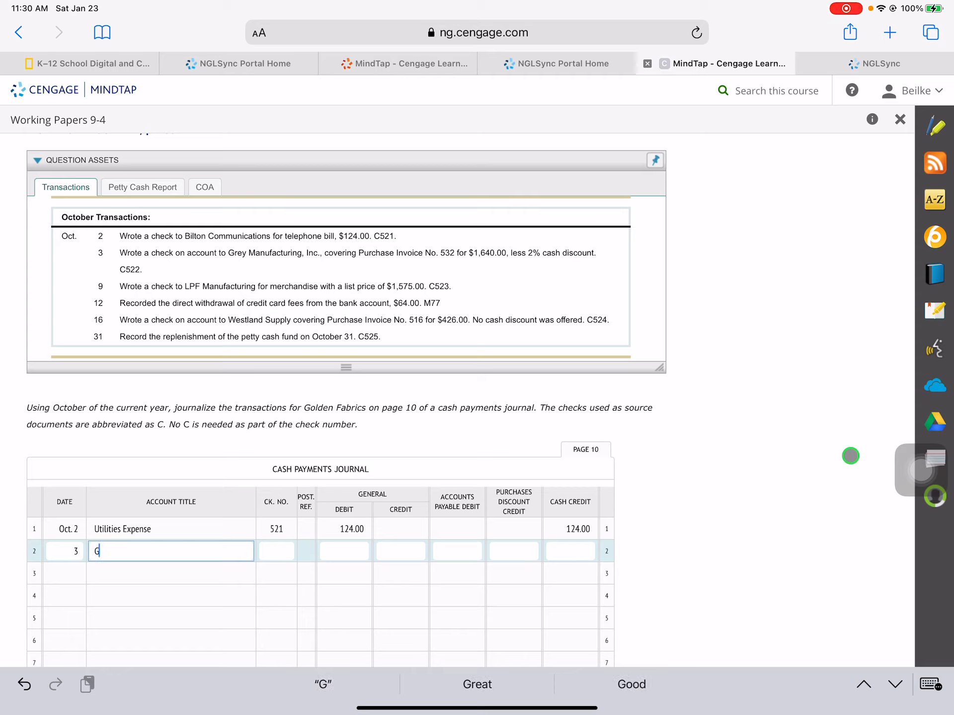
type("reyManufacturing,Inc")
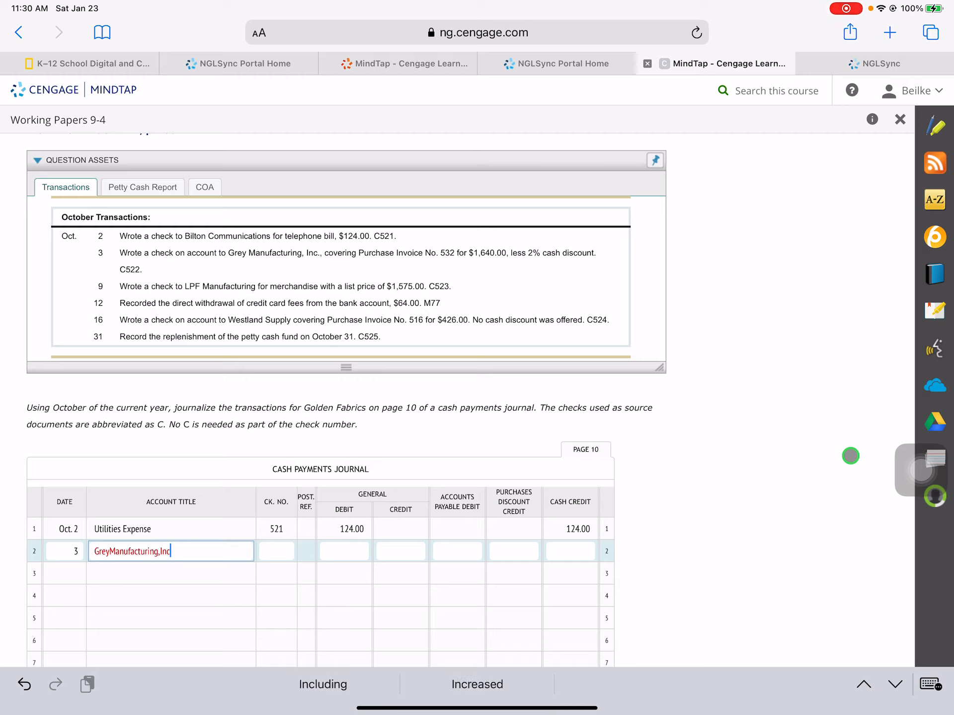
key("backspace")
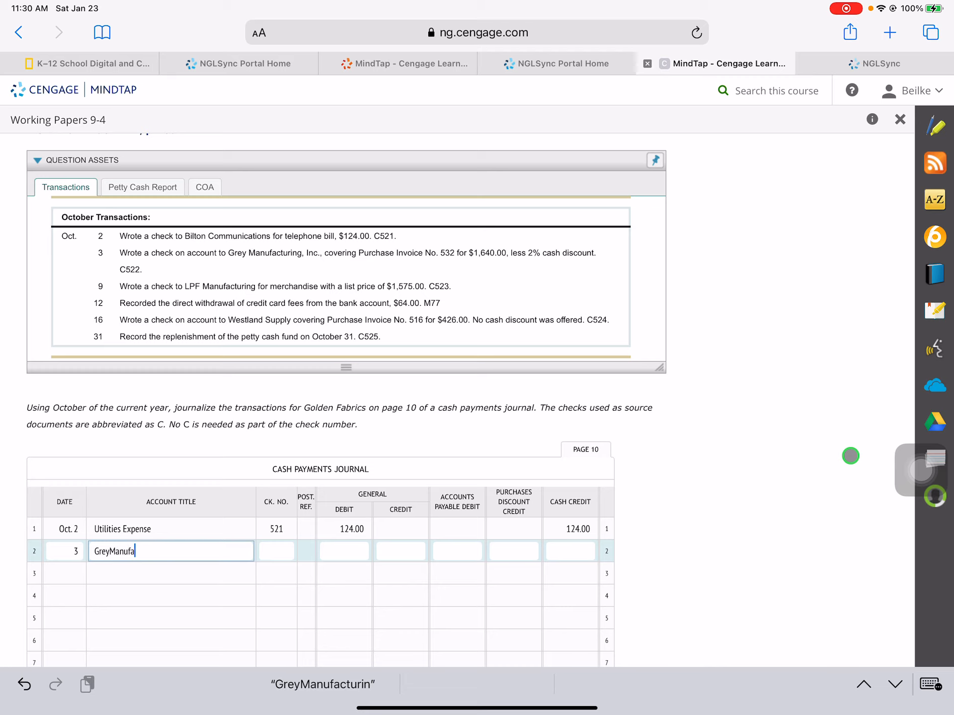
key("backspace")
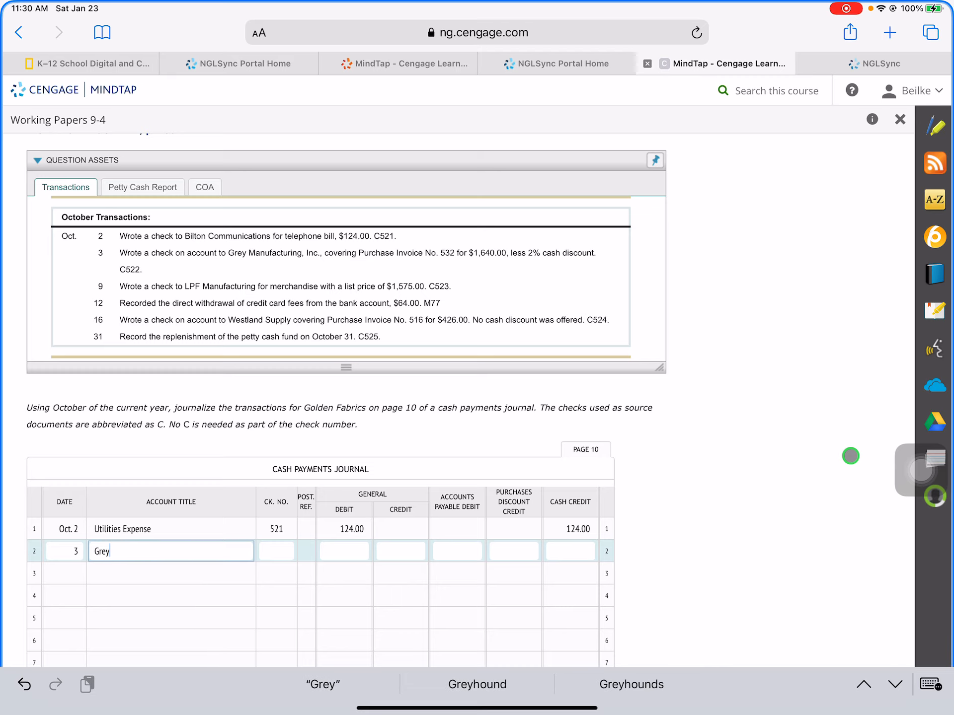
type("Manuf")
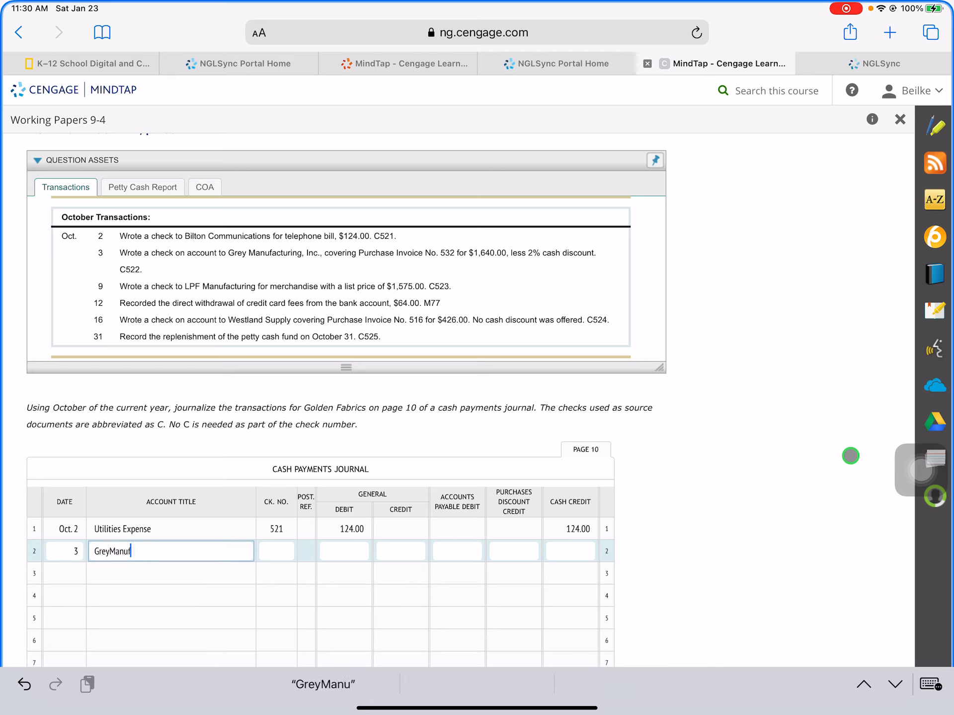
type("facturing,")
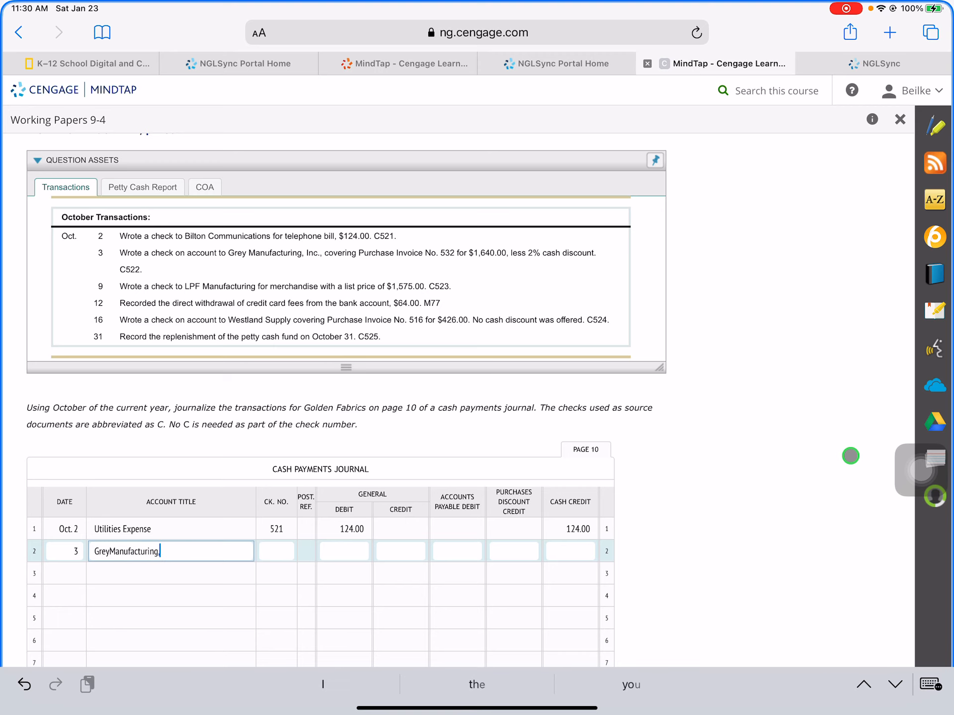
left_click(747, 64)
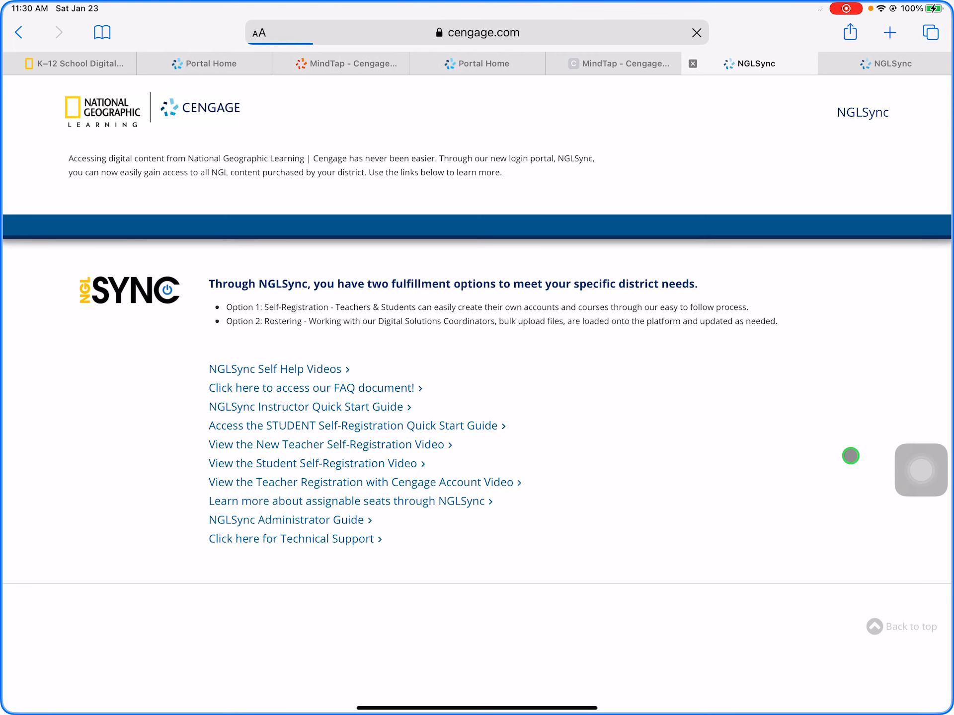
left_click(614, 64)
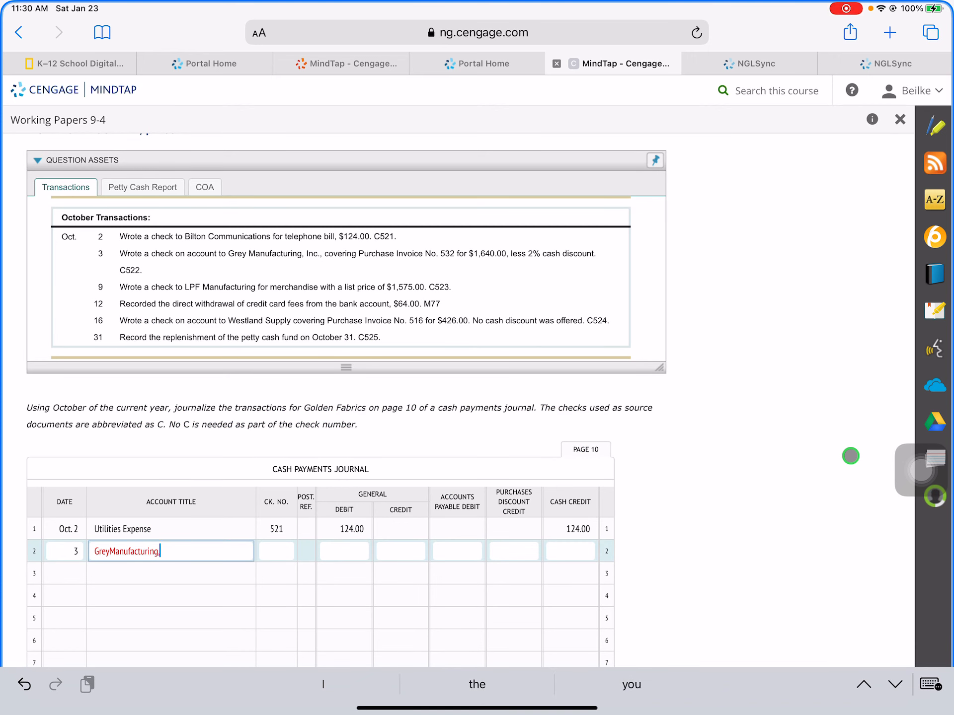
type(",Inc.")
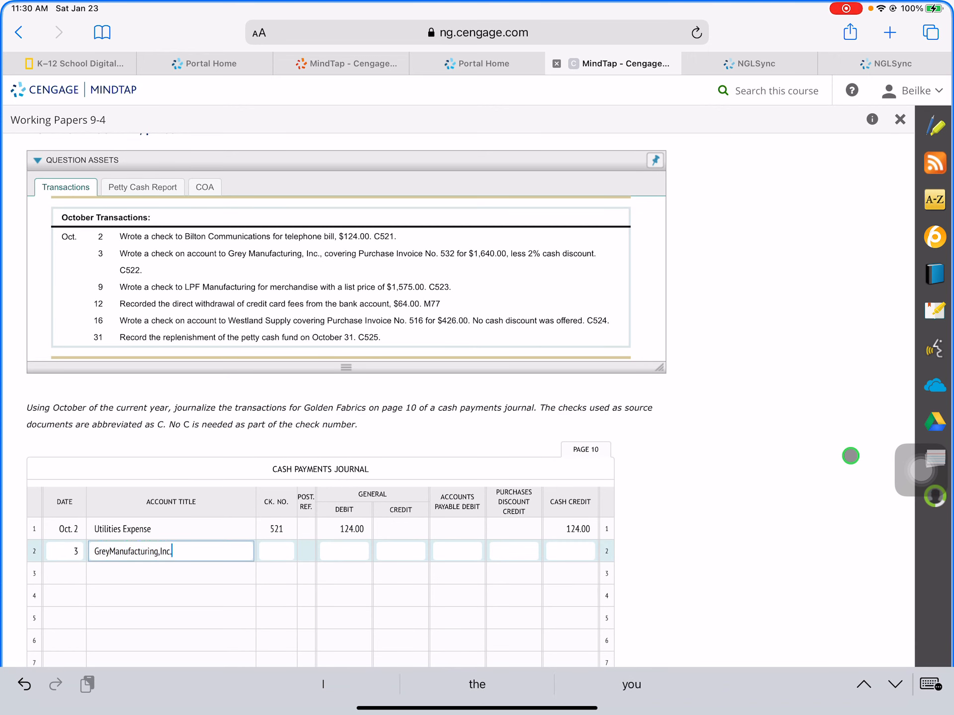
left_click(276, 551)
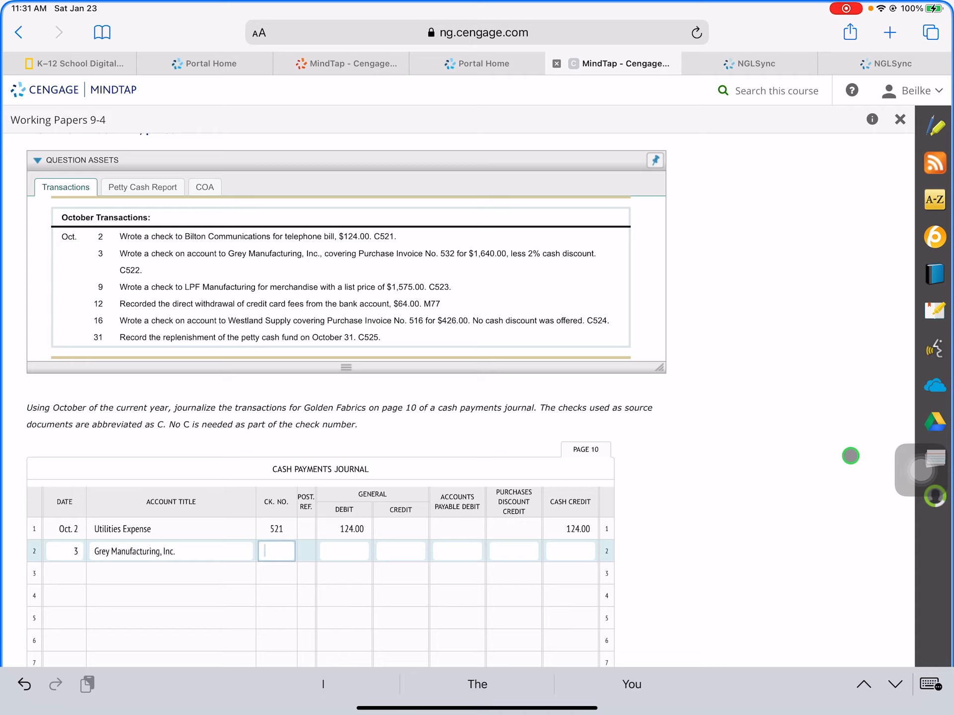
Record check 522 and a 1,640.00 accounts payable debit on line 2.
type("522")
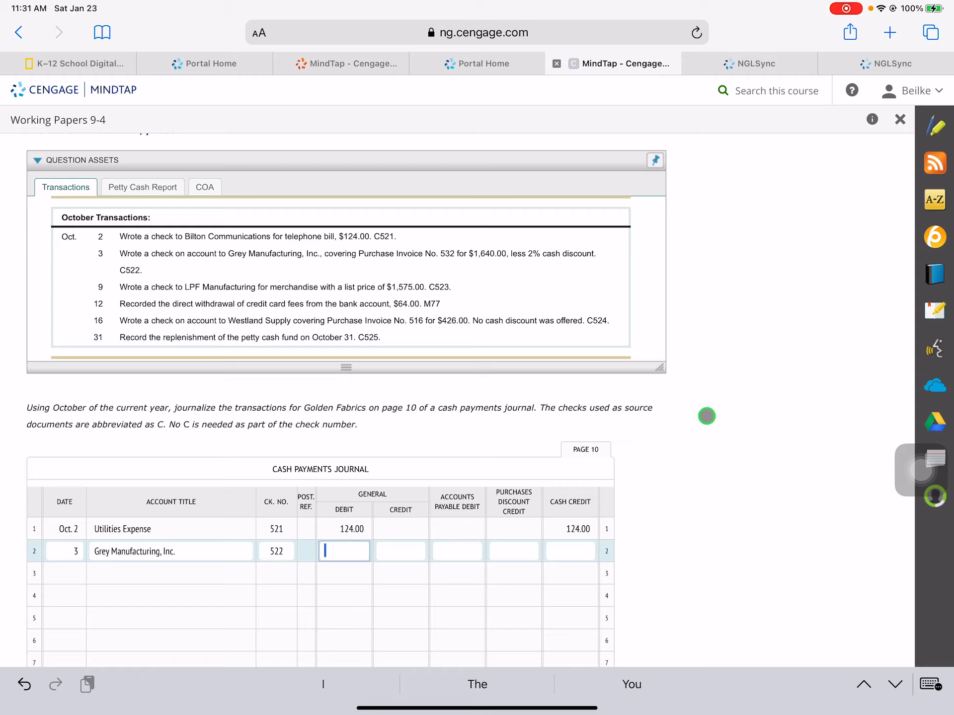
left_click(457, 552)
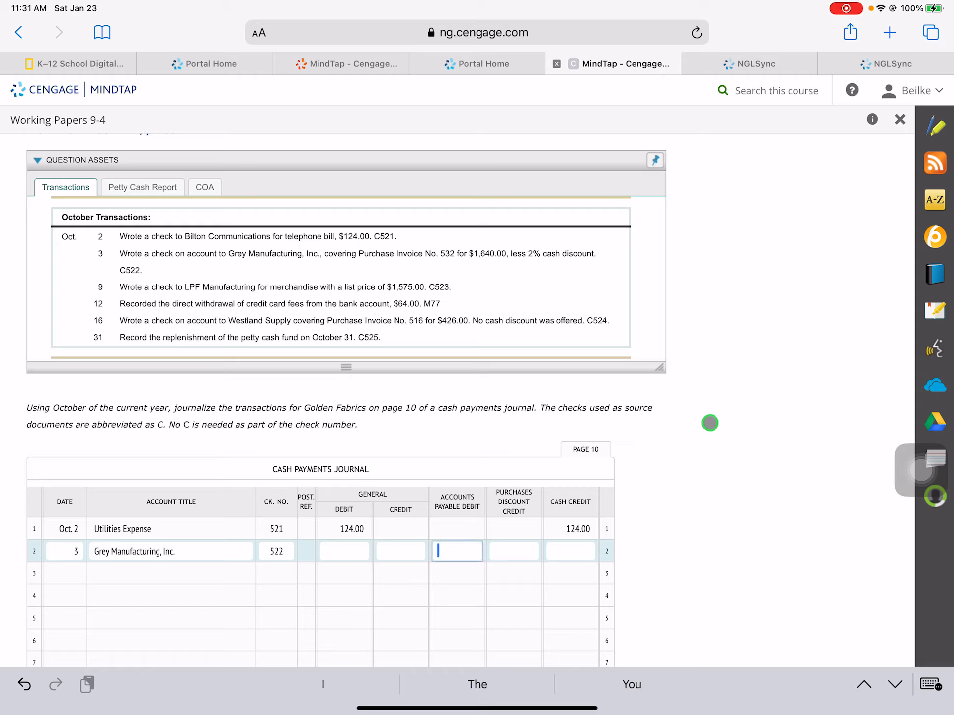
type("1")
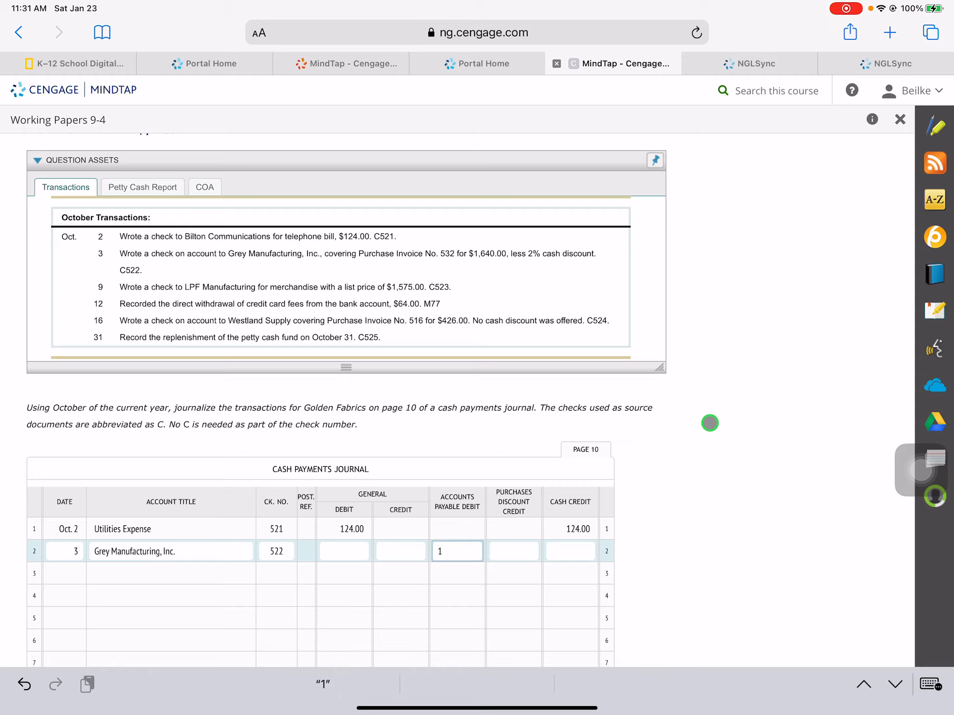
type("640.00")
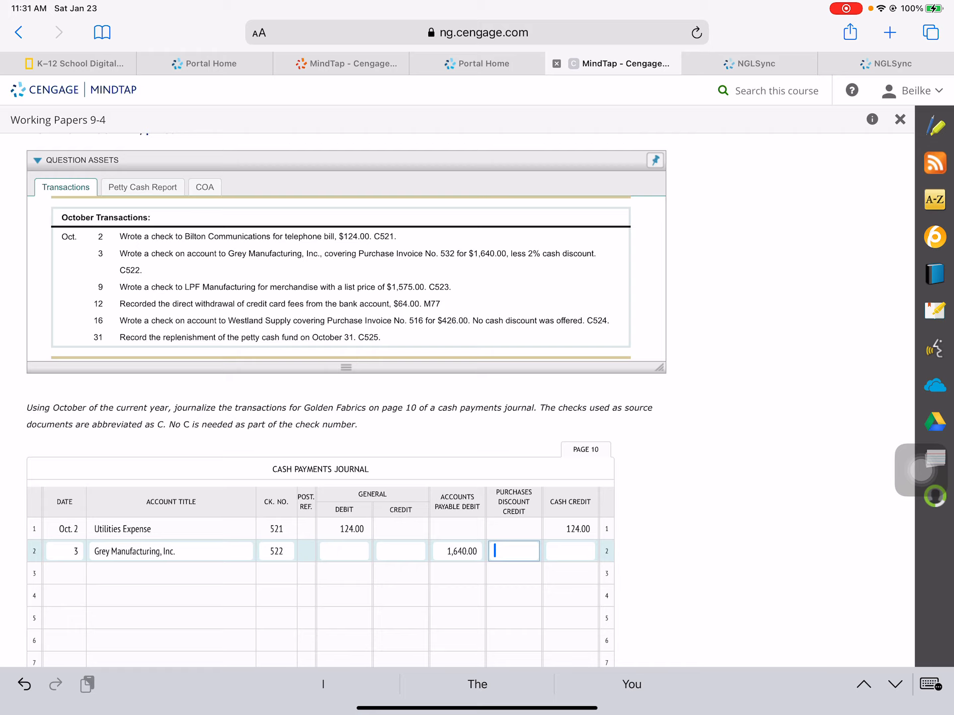
Enter the 32.80 purchases discount credit on line 2.
type("32.80")
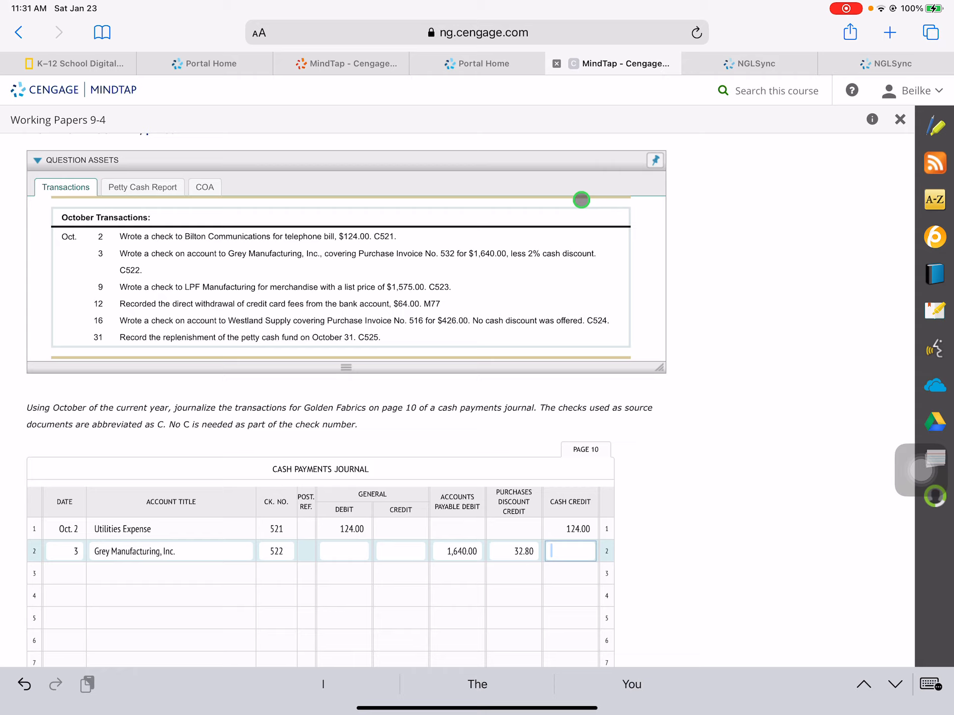
mouse_move(809, 381)
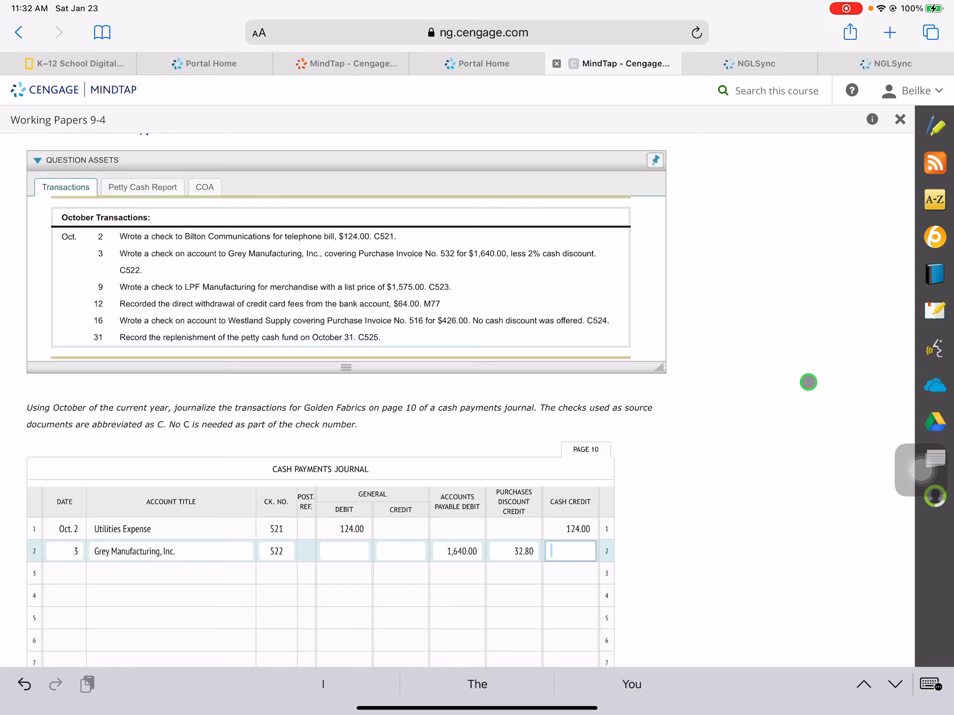
Enter the 1,607.20 cash credit completing the Grey Manufacturing payment on line 2.
type("1")
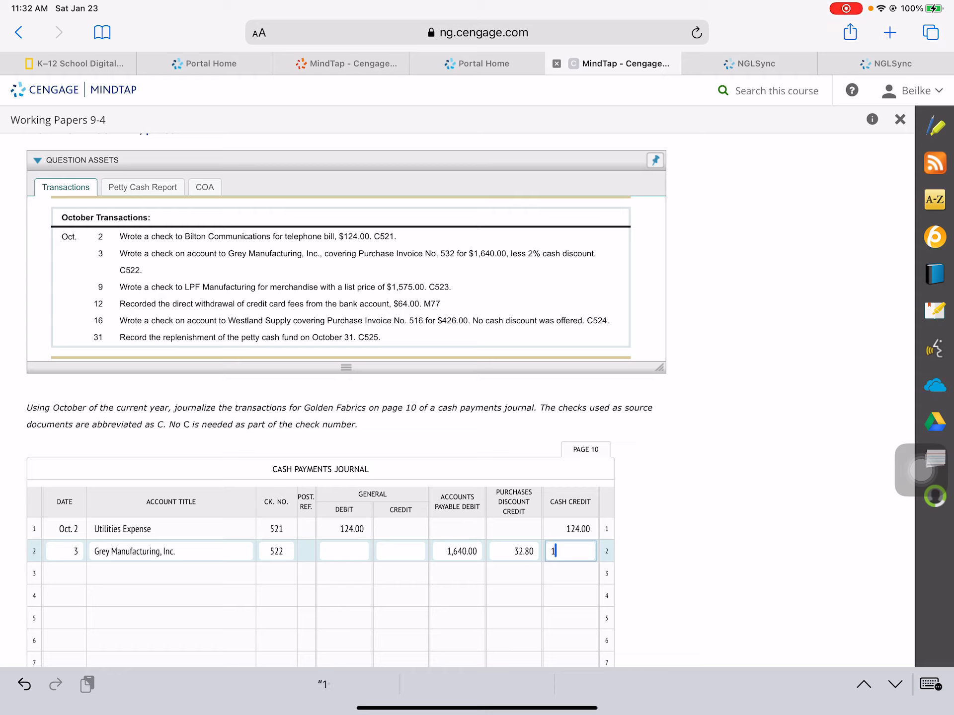
type("607")
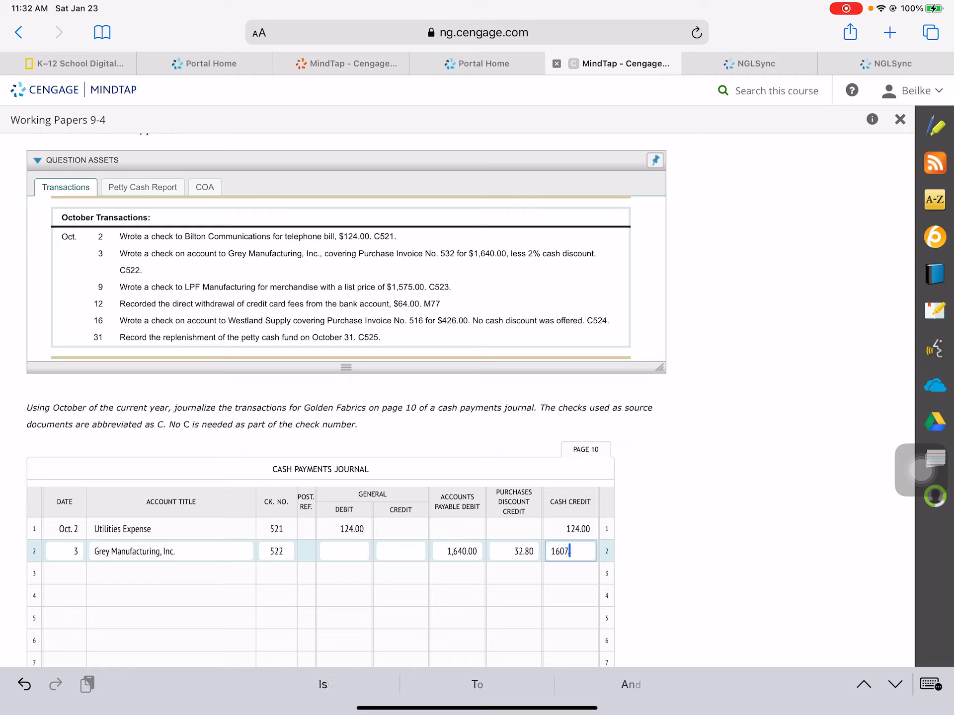
type(".20")
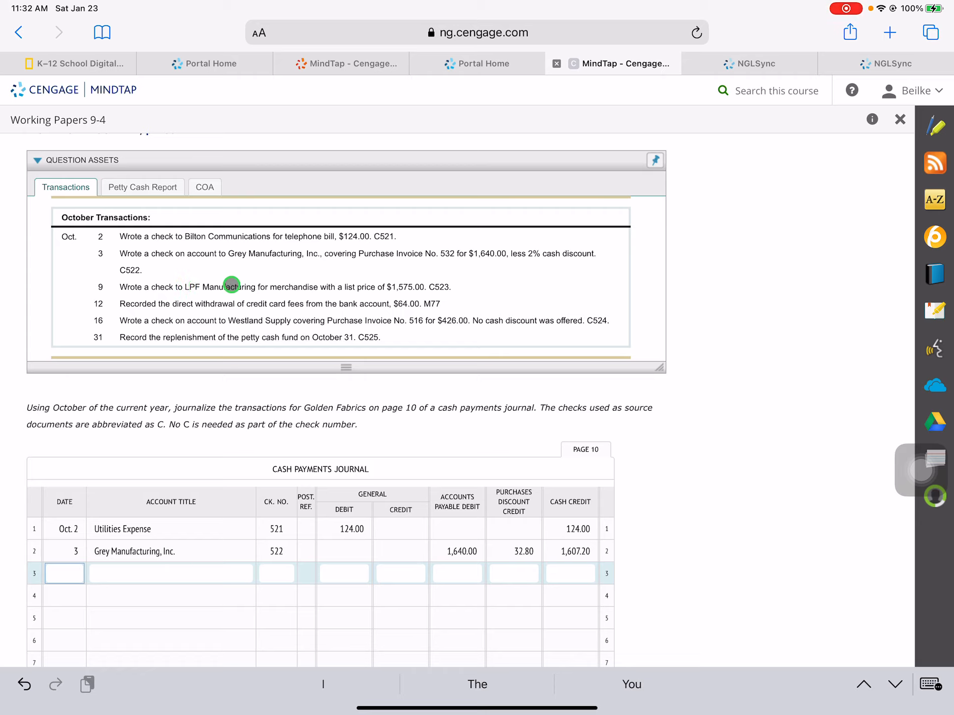
mouse_move(704, 499)
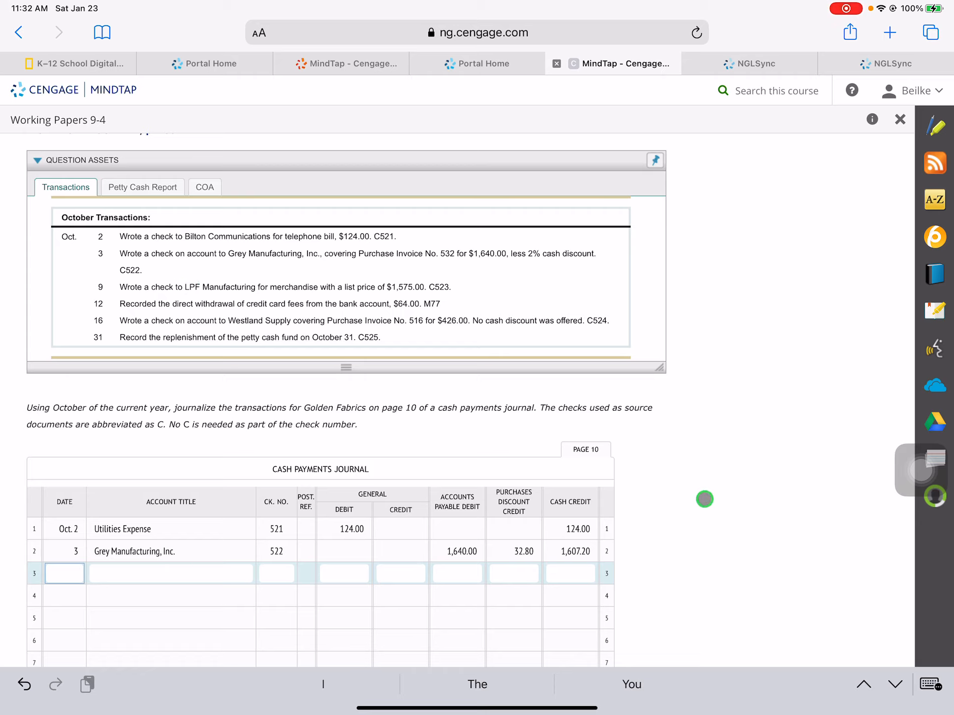
mouse_move(815, 504)
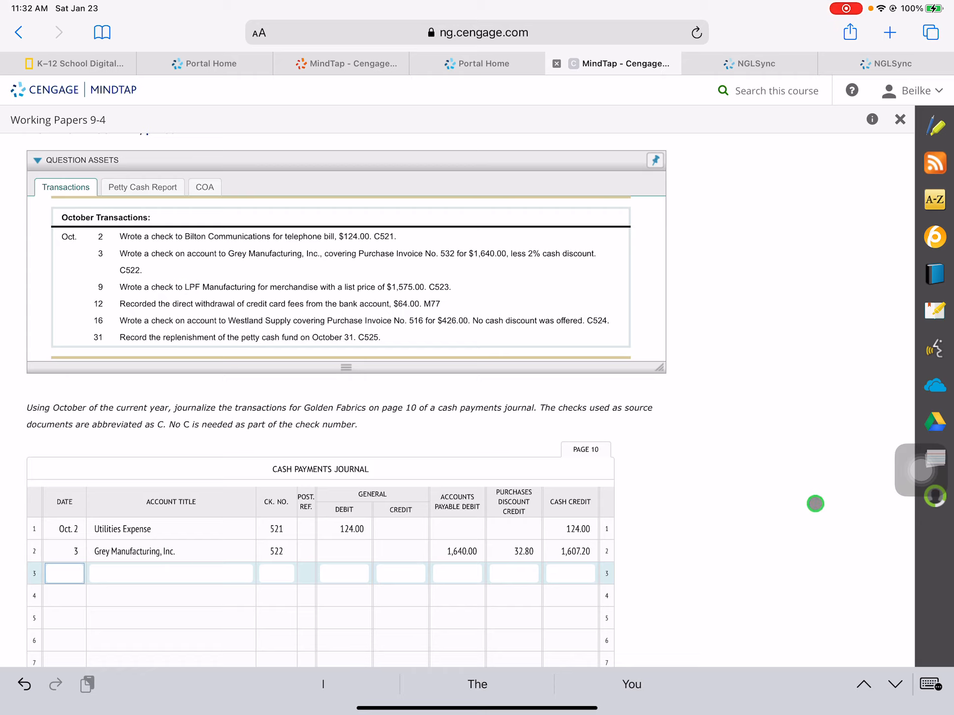
Enter date 9, Purchases and check 523 on line 3 for the LPF Manufacturing payment.
type("9")
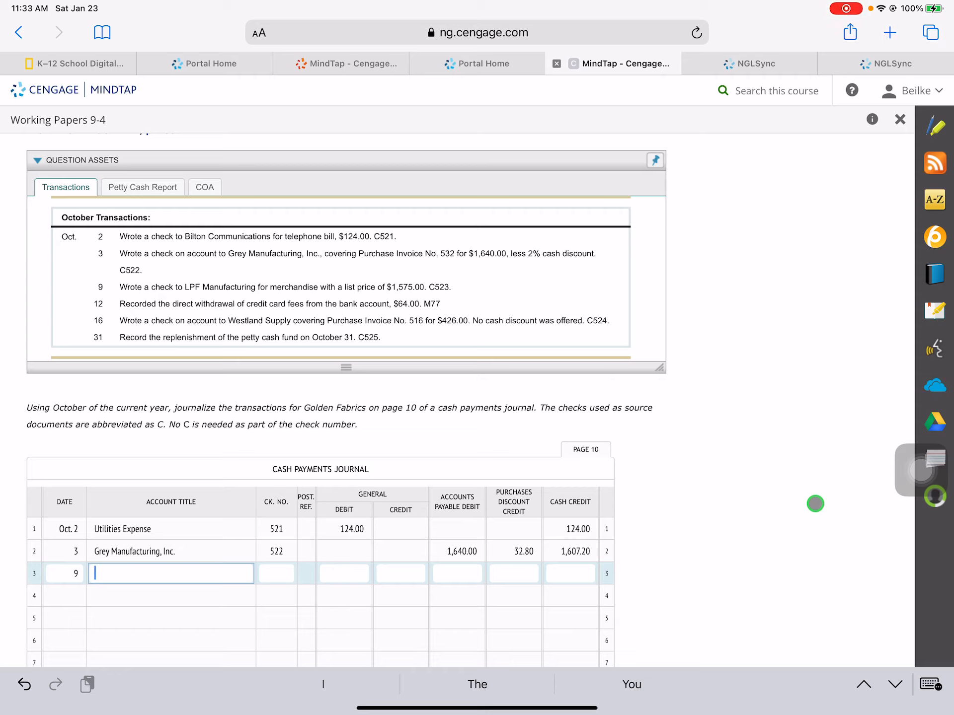
type("Purchases")
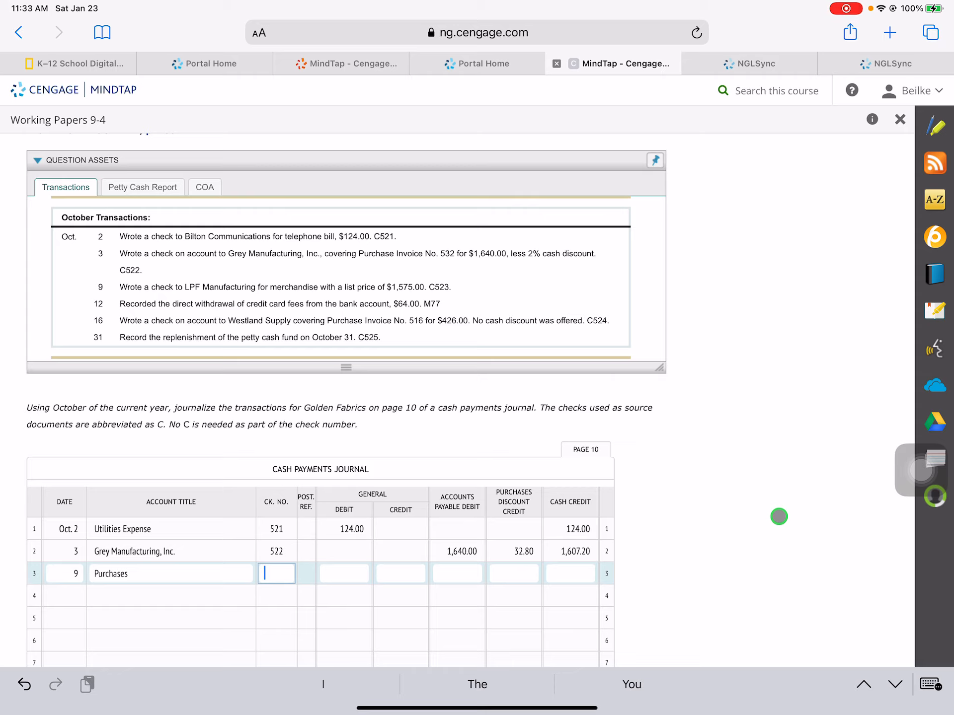
type("5")
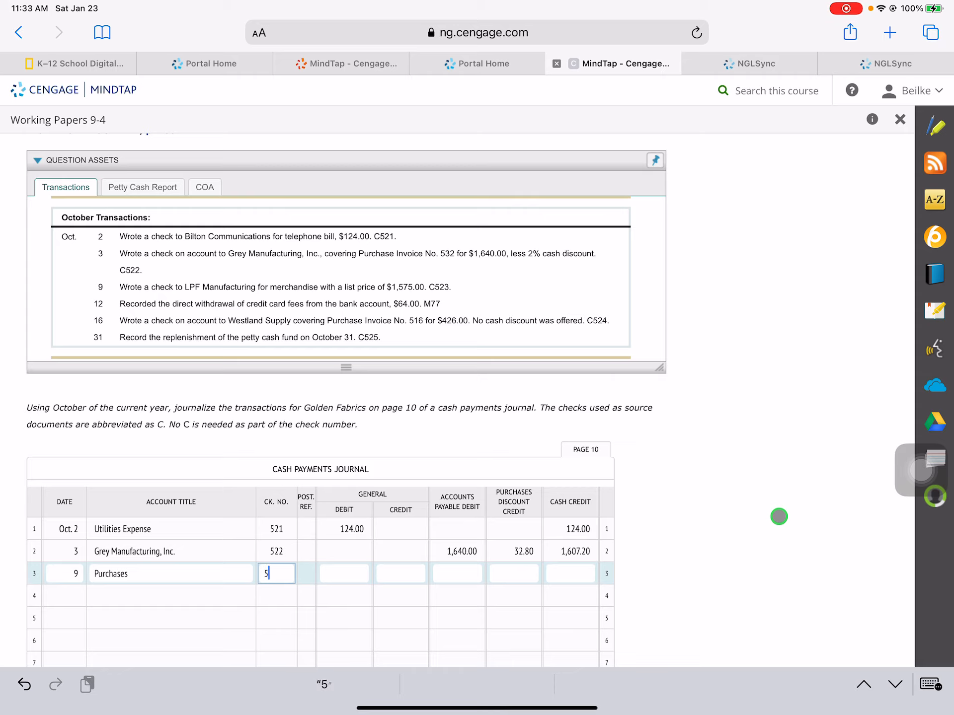
type("23")
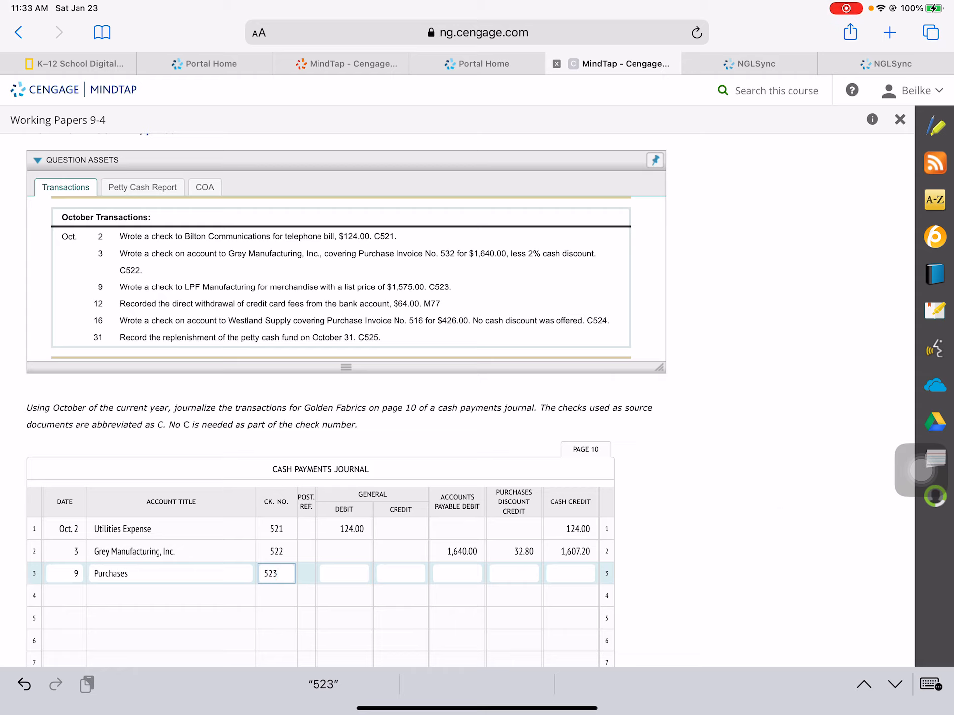
Record the 1,575.00 general debit and cash credit on line 3.
left_click(344, 574)
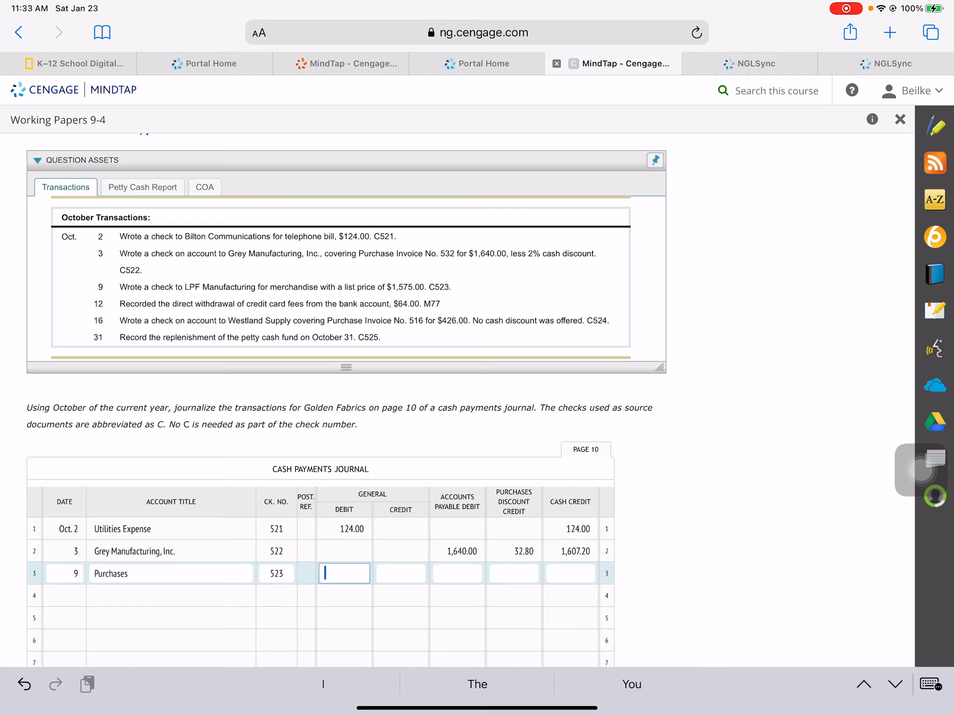
type("15")
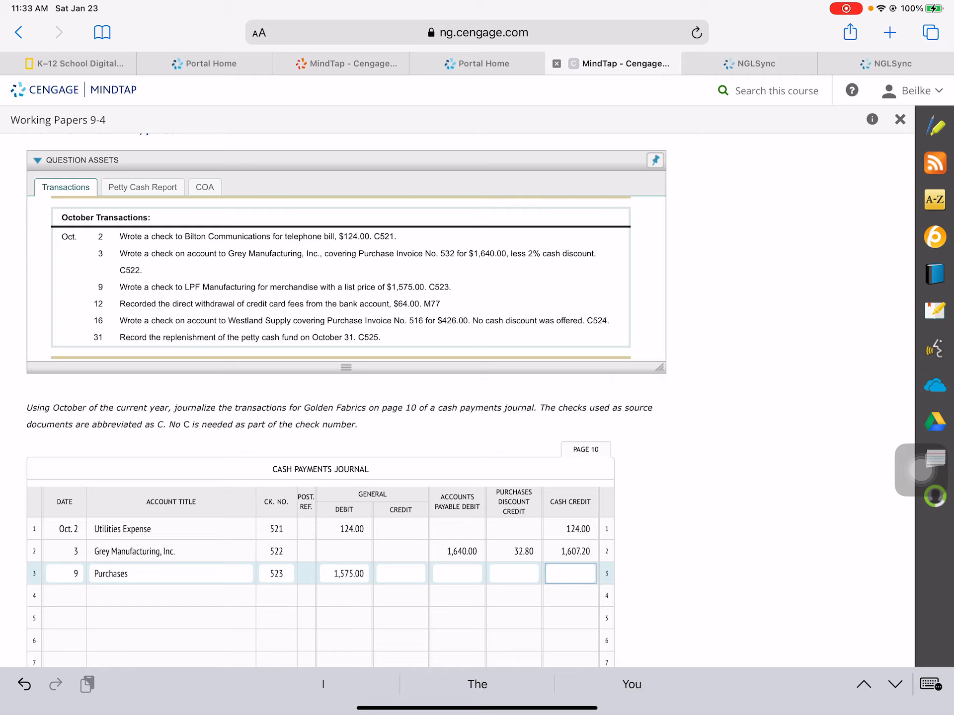
type("1,575.00")
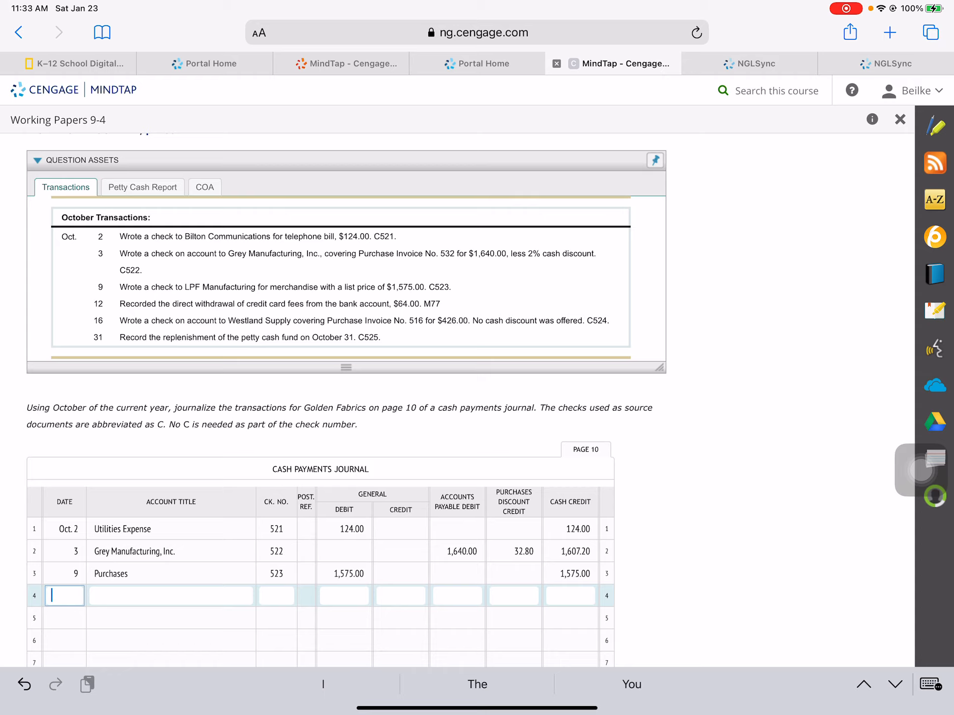
Enter date 12 and Credit Card Fee Expense on line 4, checking the chart of accounts.
type("1")
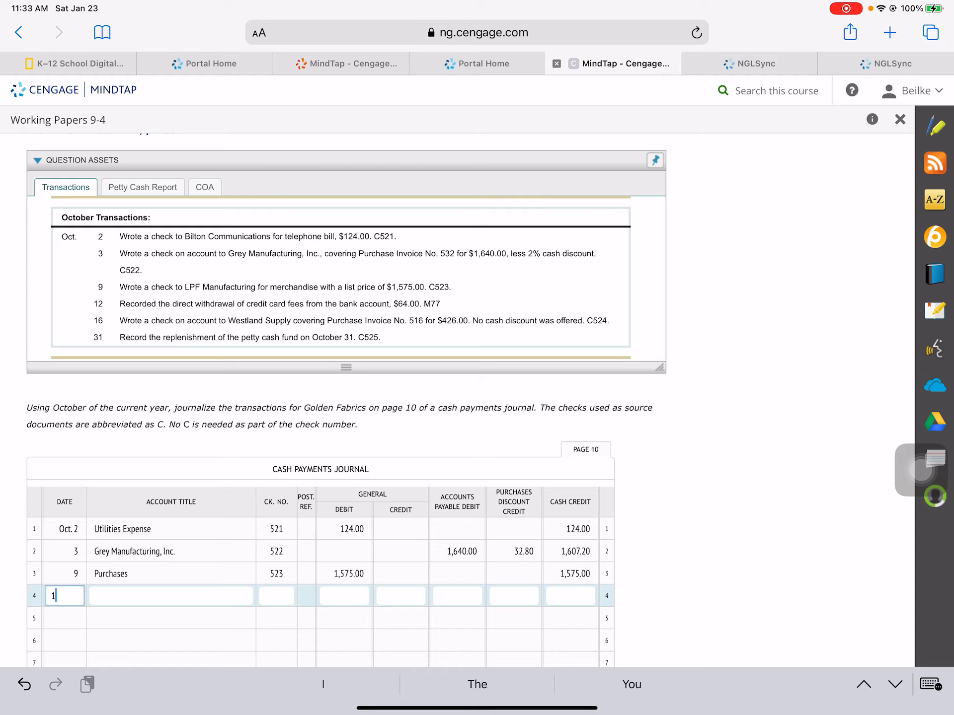
type("2")
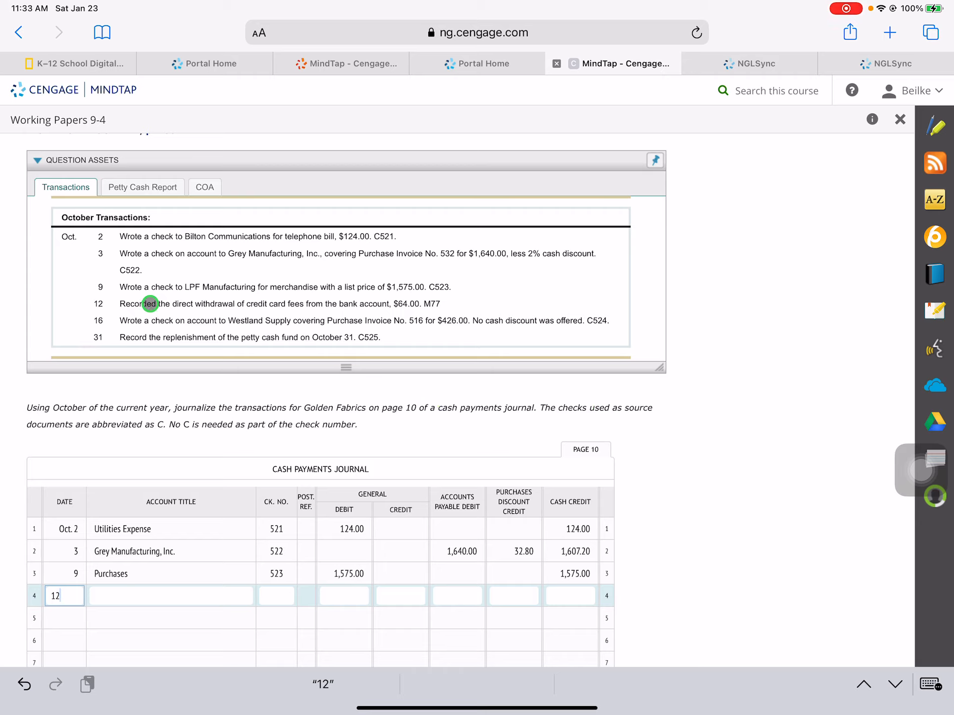
mouse_move(283, 304)
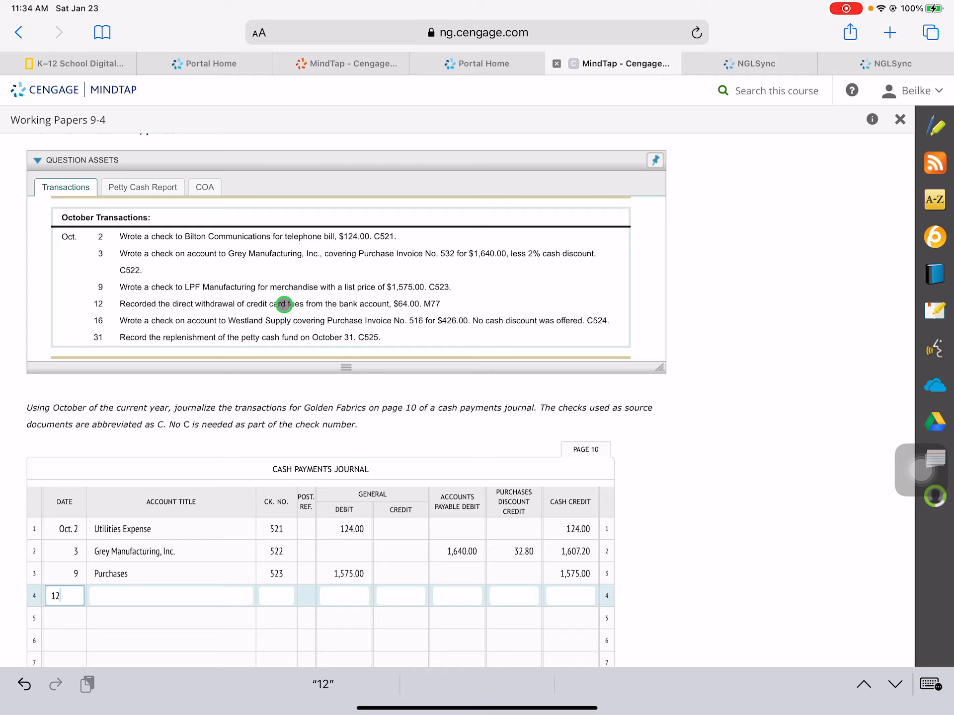
mouse_move(399, 304)
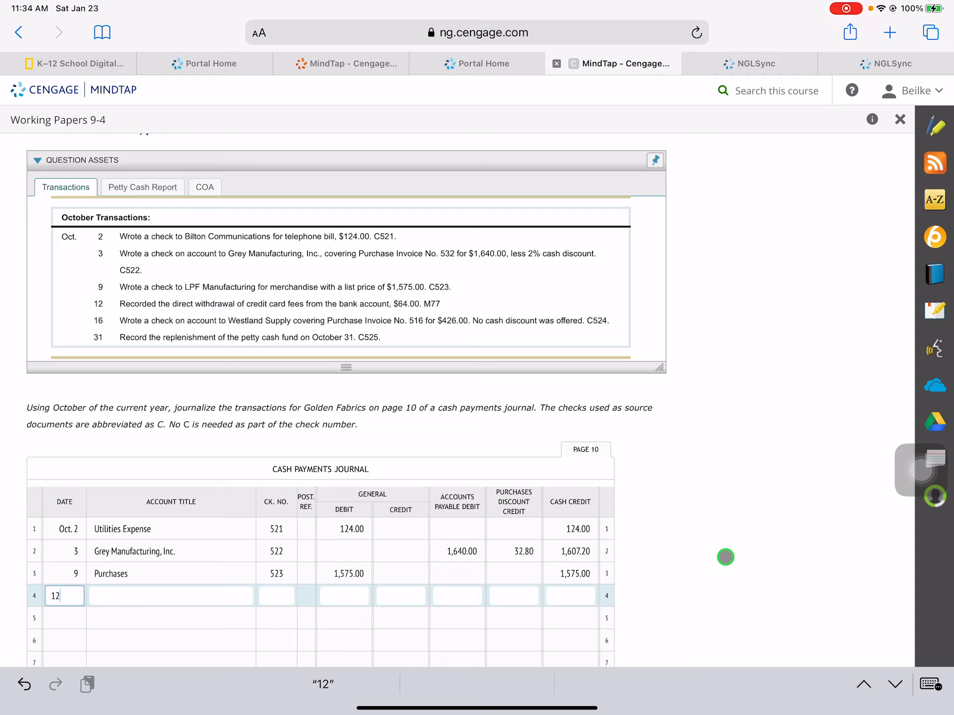
left_click(171, 595)
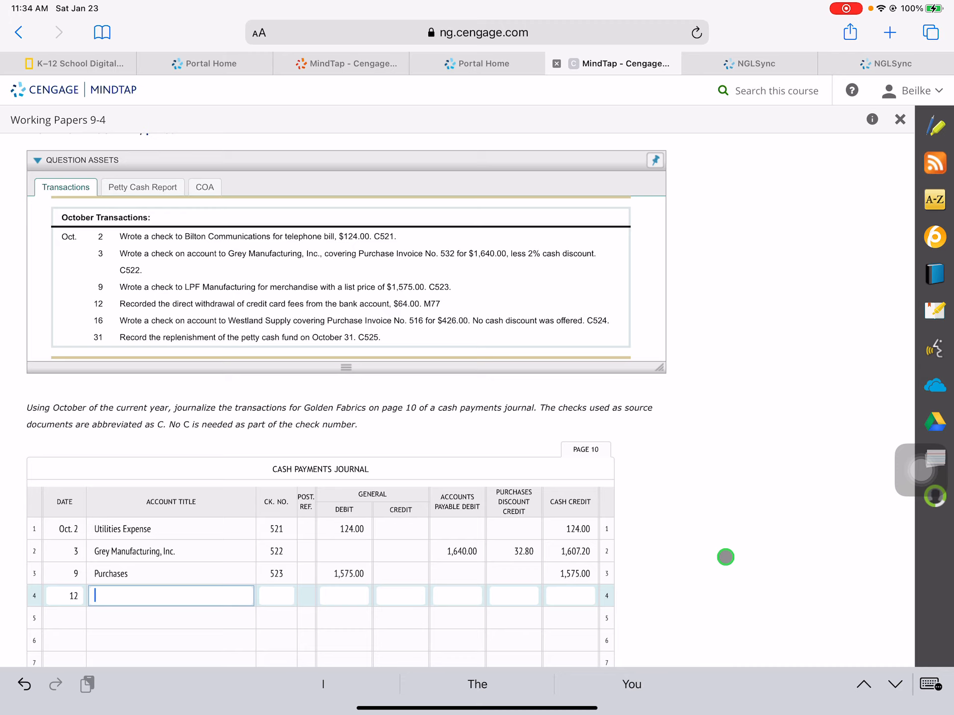
left_click(204, 187)
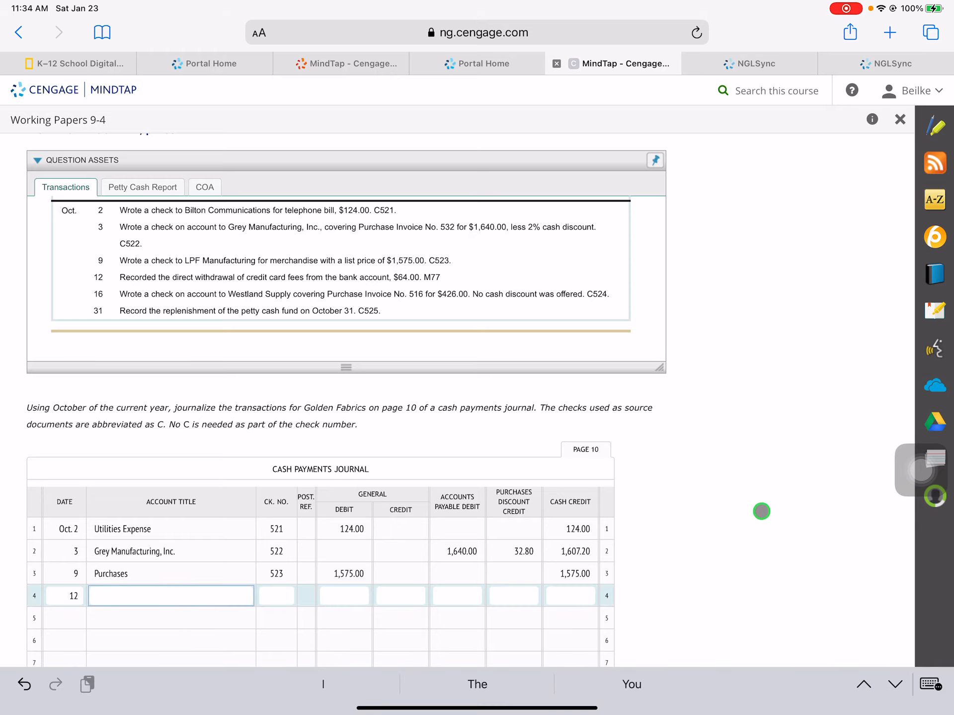
type("Cr")
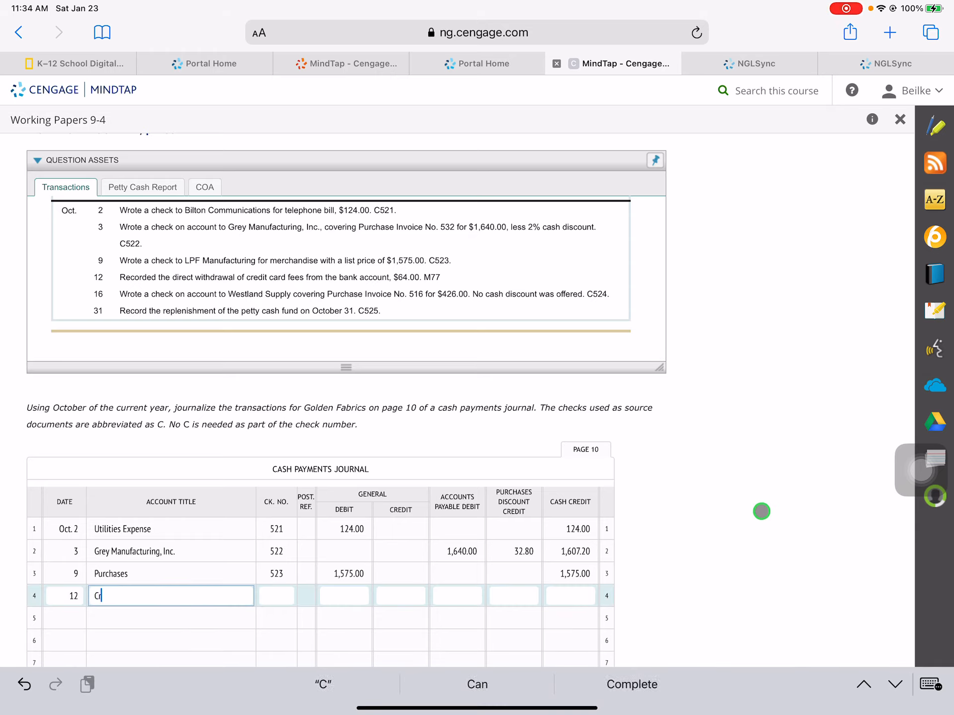
type("CreditCa")
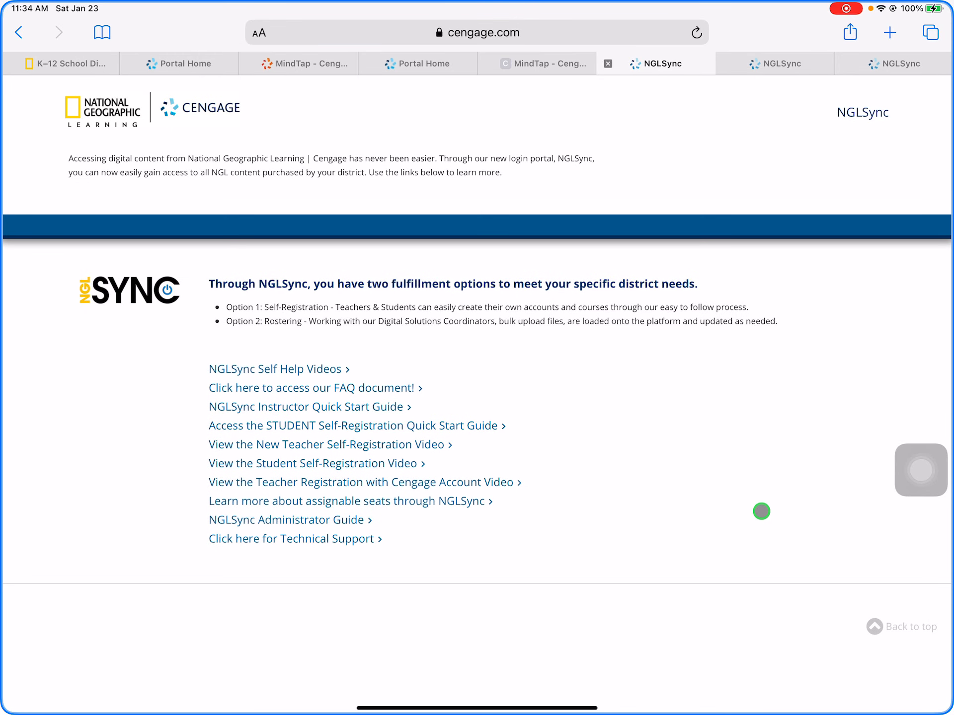
left_click(543, 63)
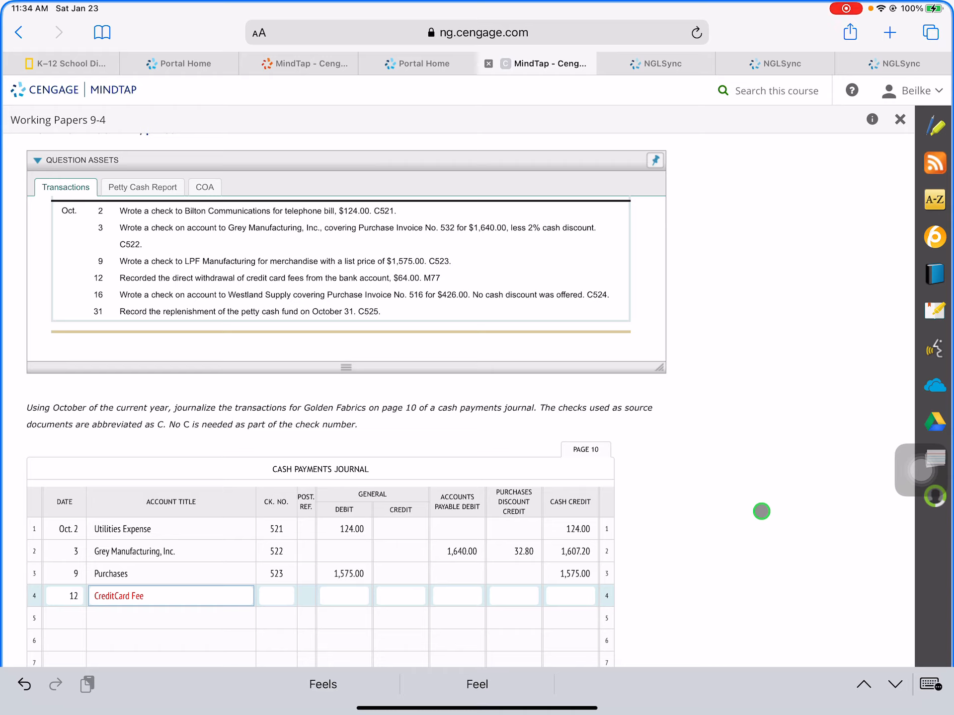
type("Expense")
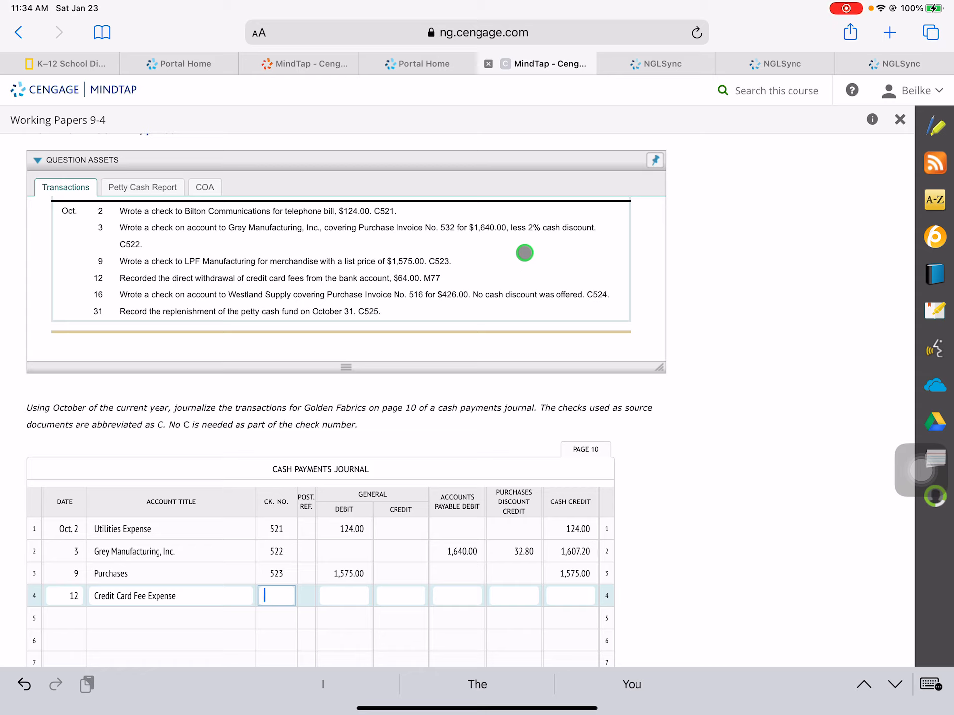
Record memo M77 with a 64.00 general debit and cash credit on line 4.
type("M")
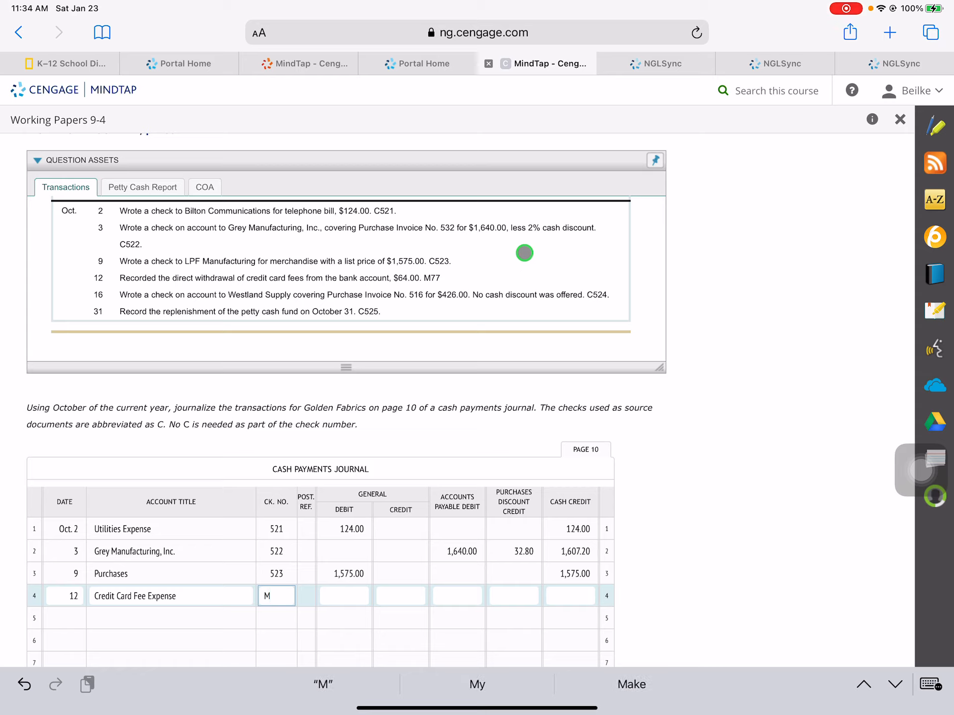
left_click(345, 596)
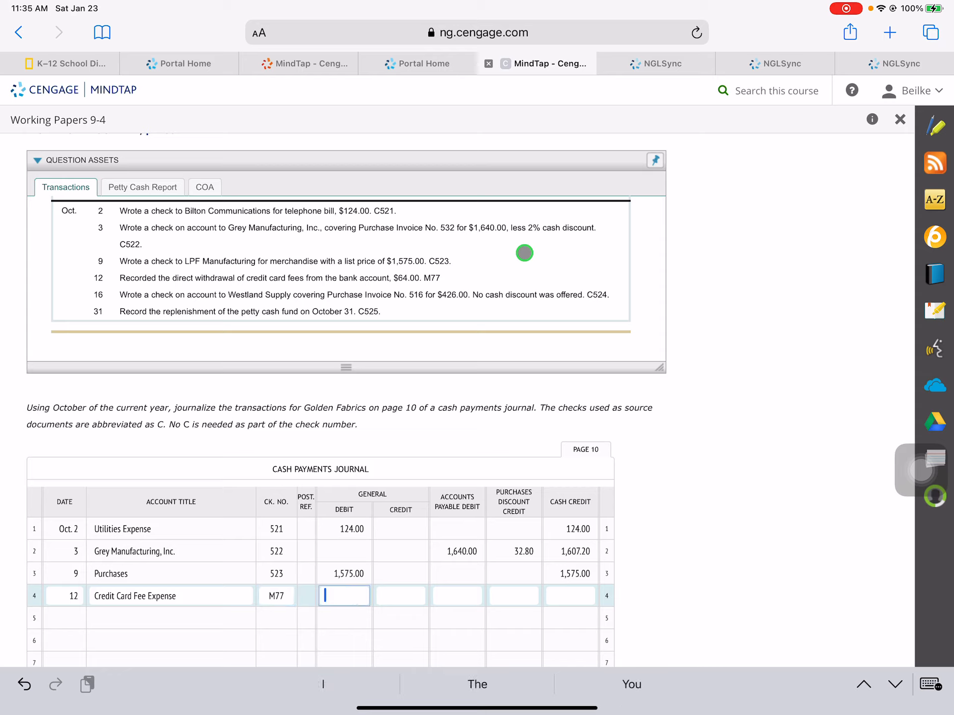
type("64.00")
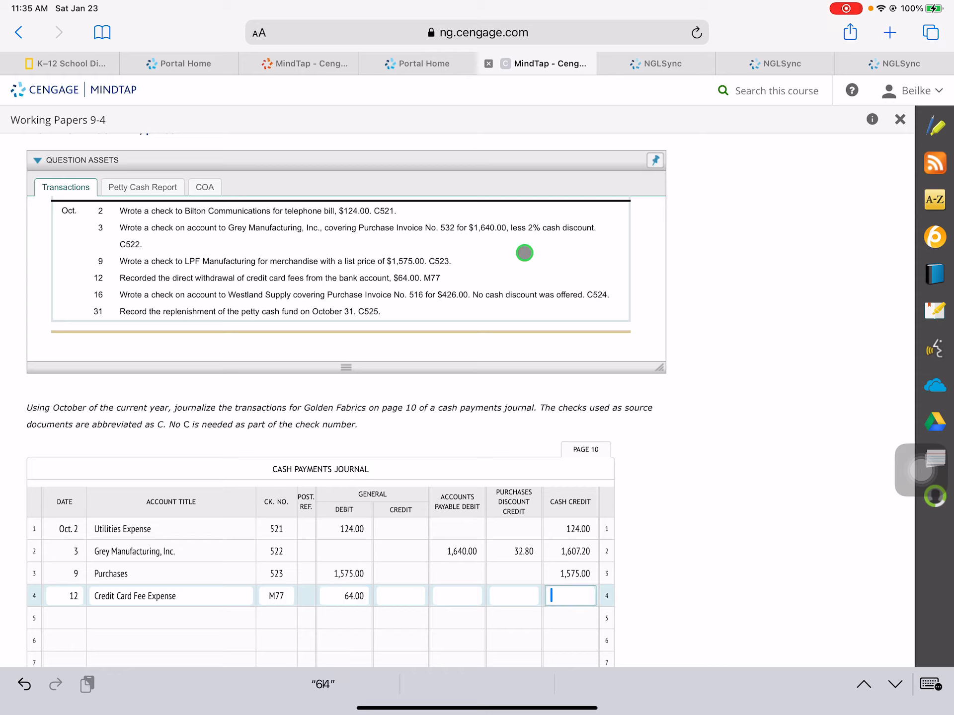
type("64.00")
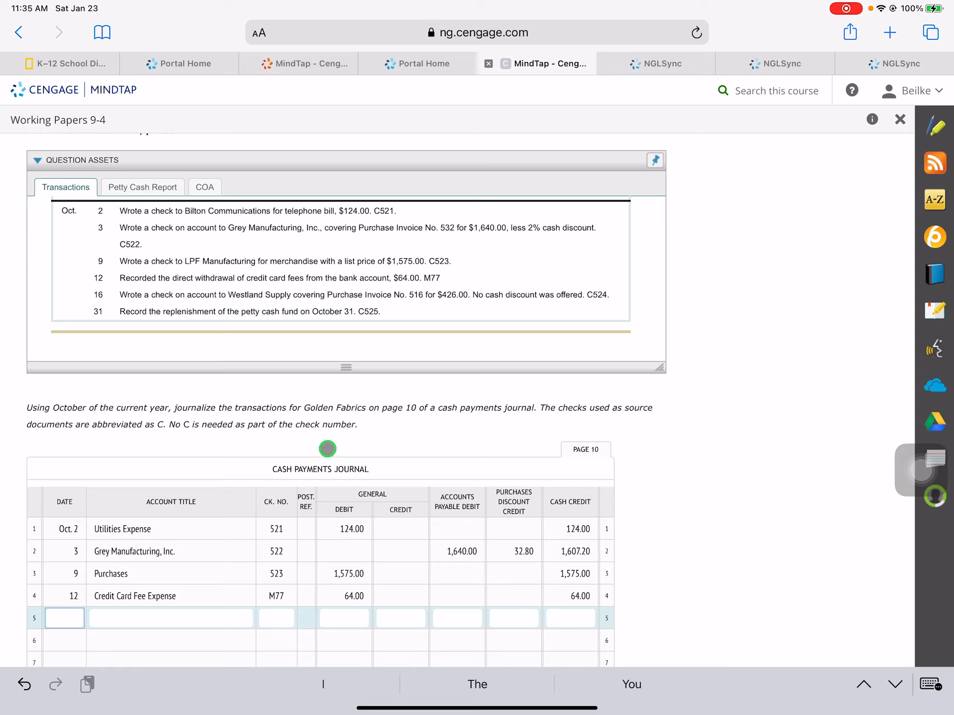
Enter date 16, Westland Supply and check 524 on line 5.
left_click(98, 295)
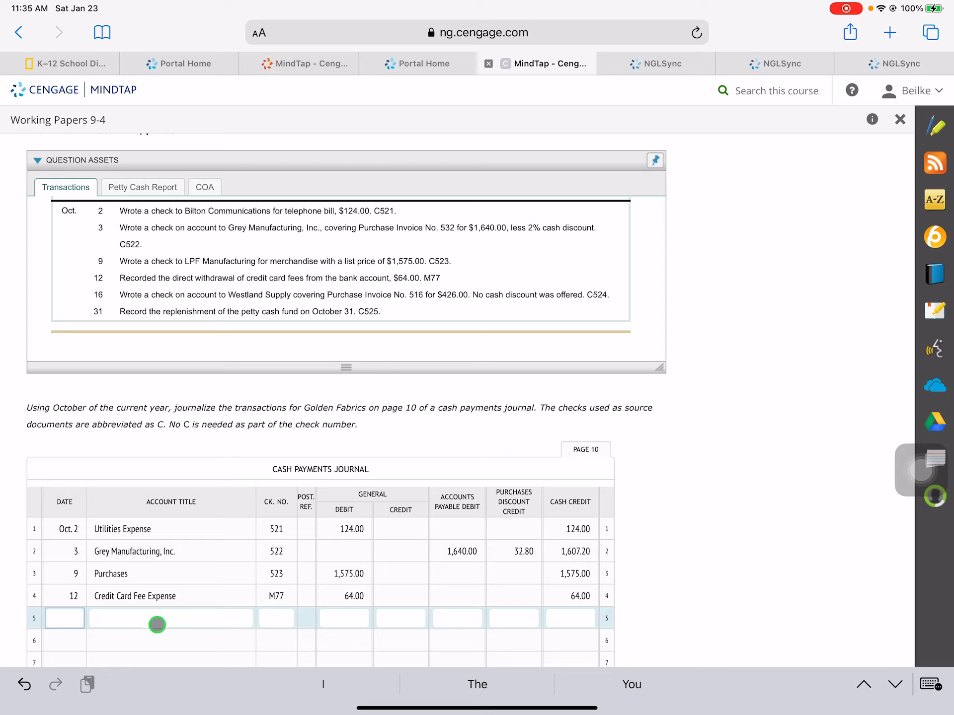
type("16")
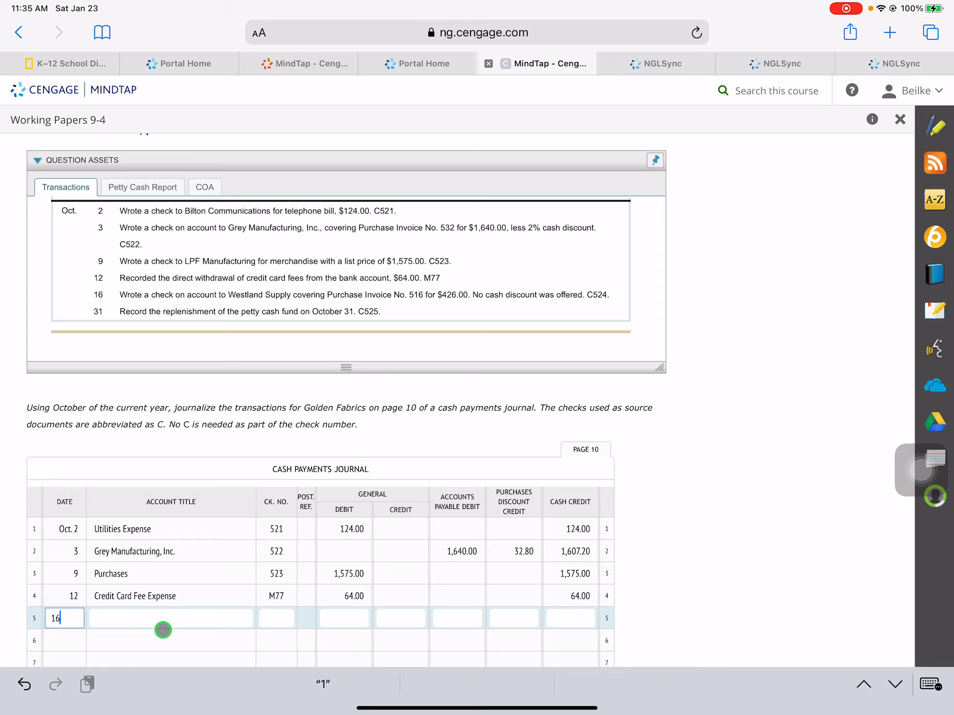
left_click(170, 618)
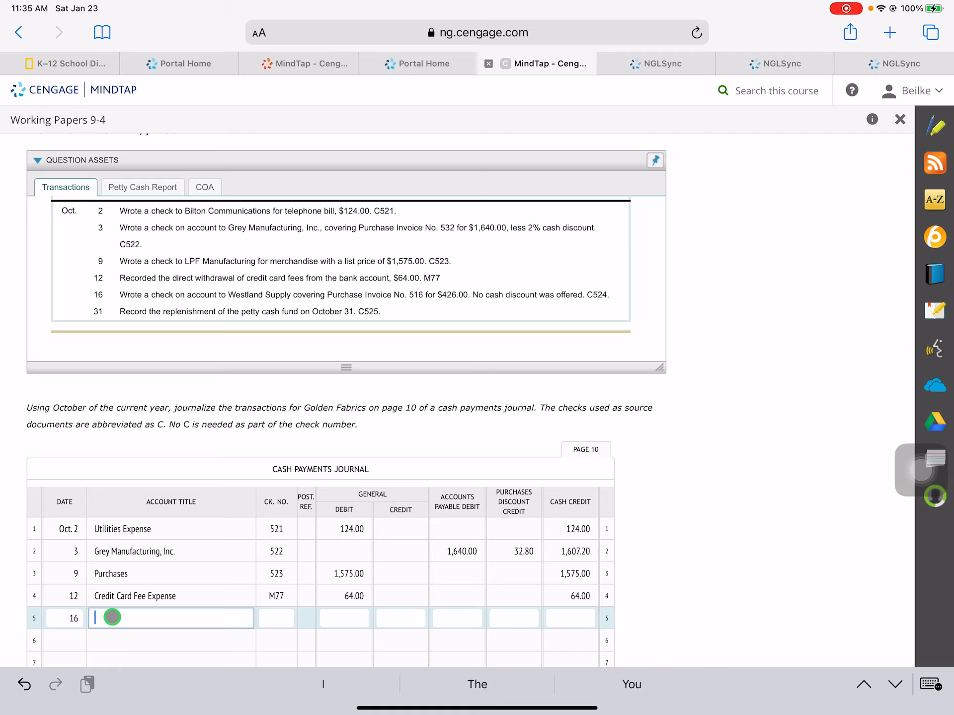
type("Westland")
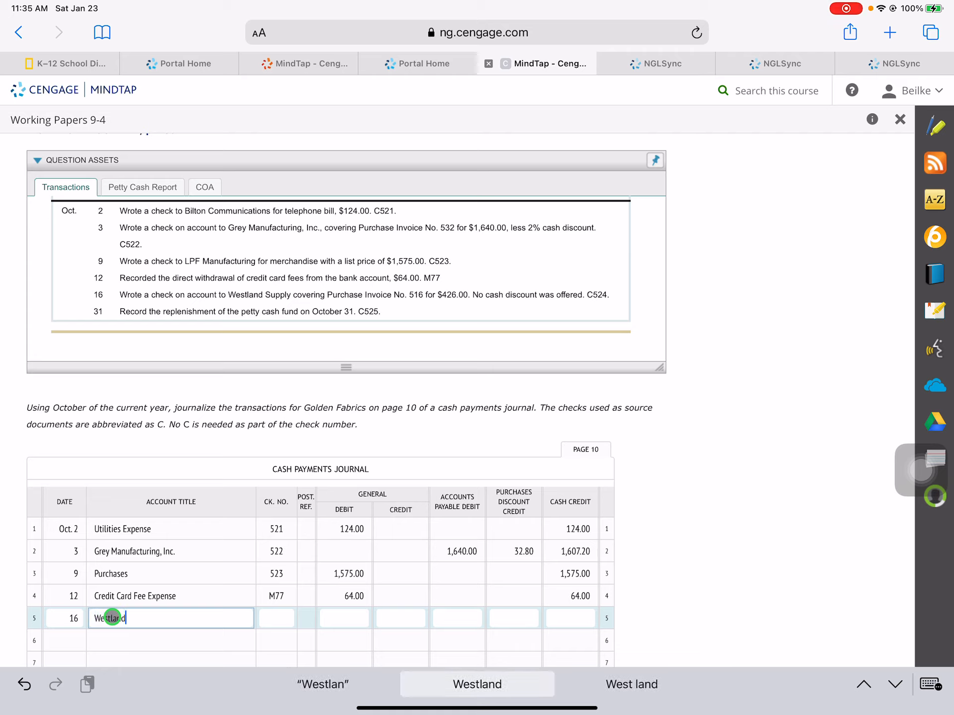
type("Supply")
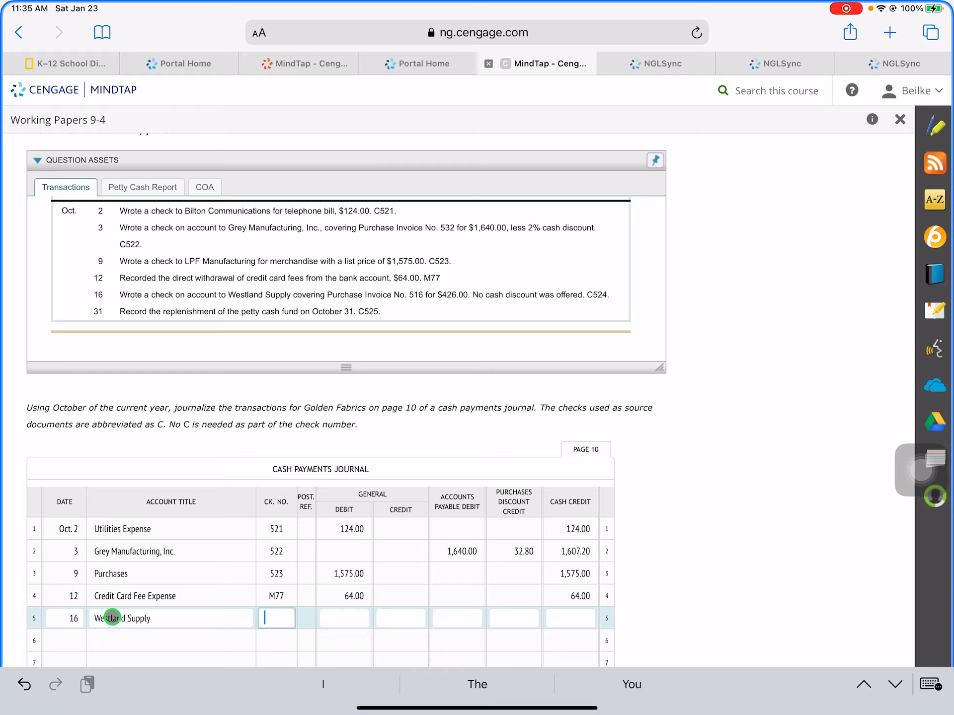
type("524")
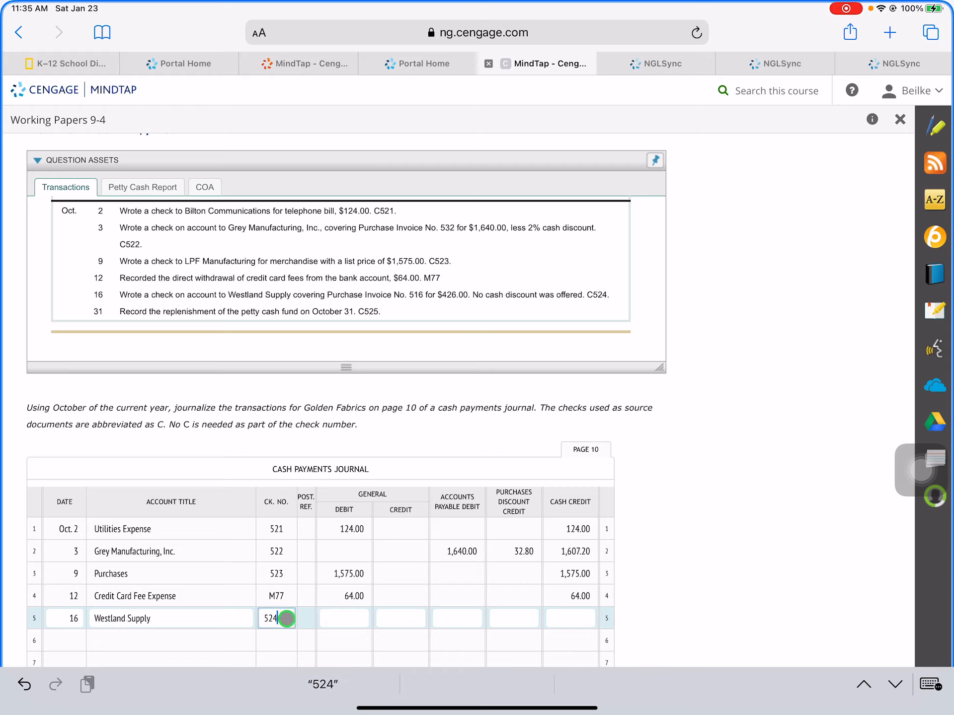
Record the 426.00 accounts payable debit and cash credit on line 5.
left_click(457, 618)
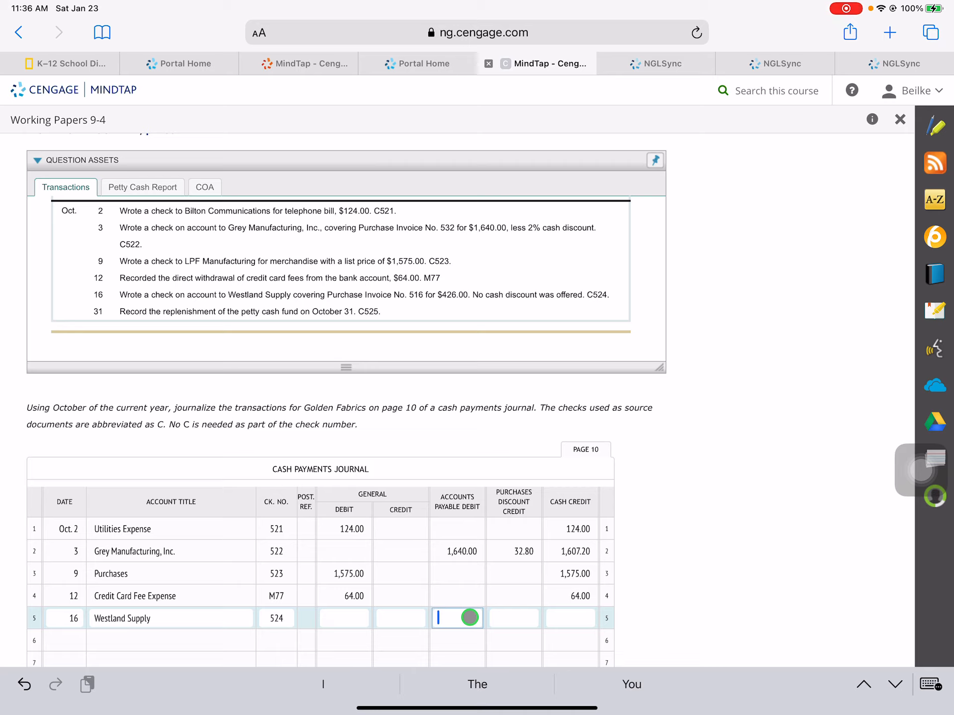
type("2")
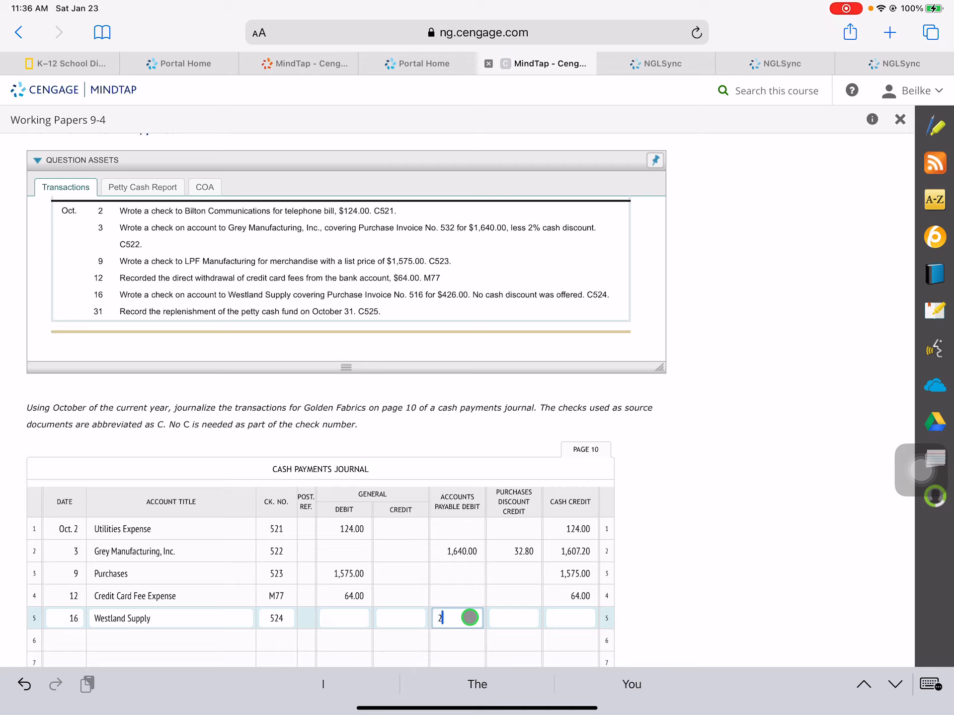
type("26.00")
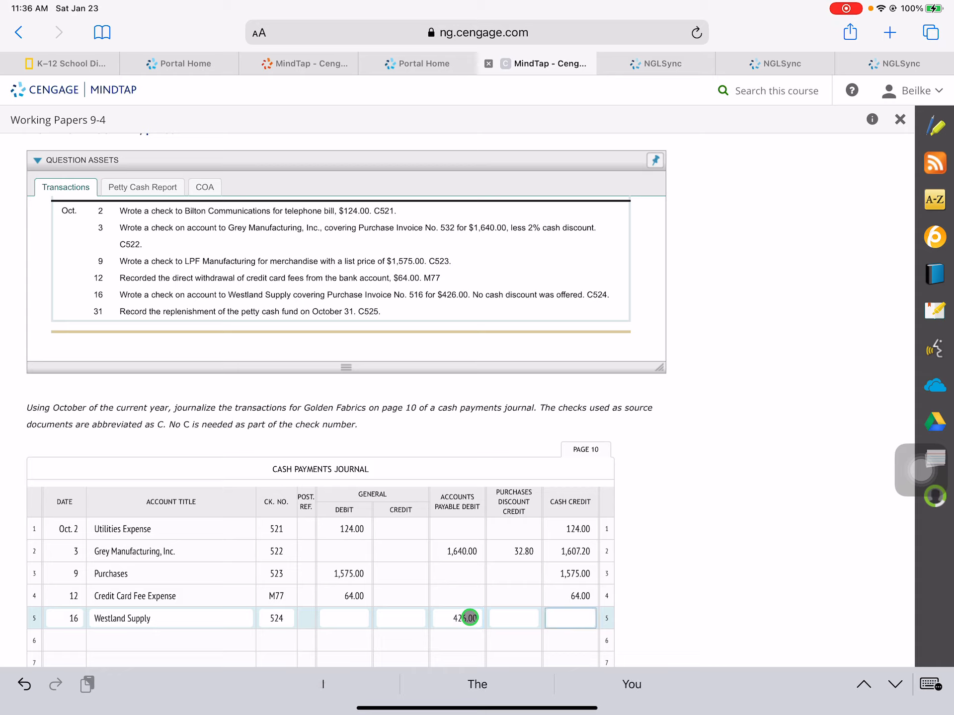
type("426.00")
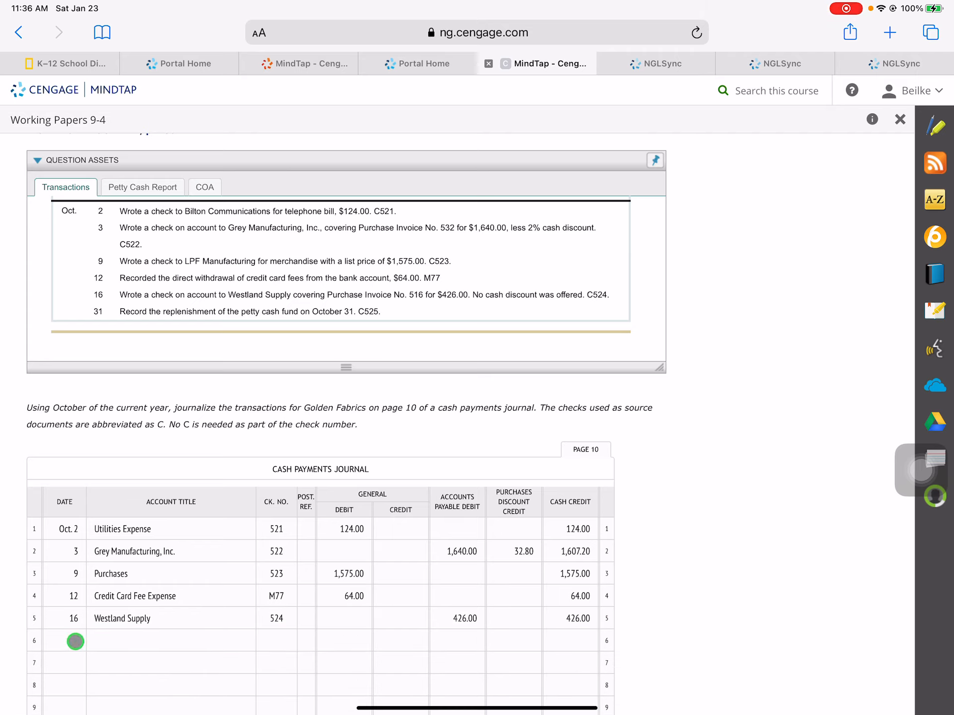
View the petty cash report's payments and 152.97 replenish amount, then return to line 6.
left_click(64, 641)
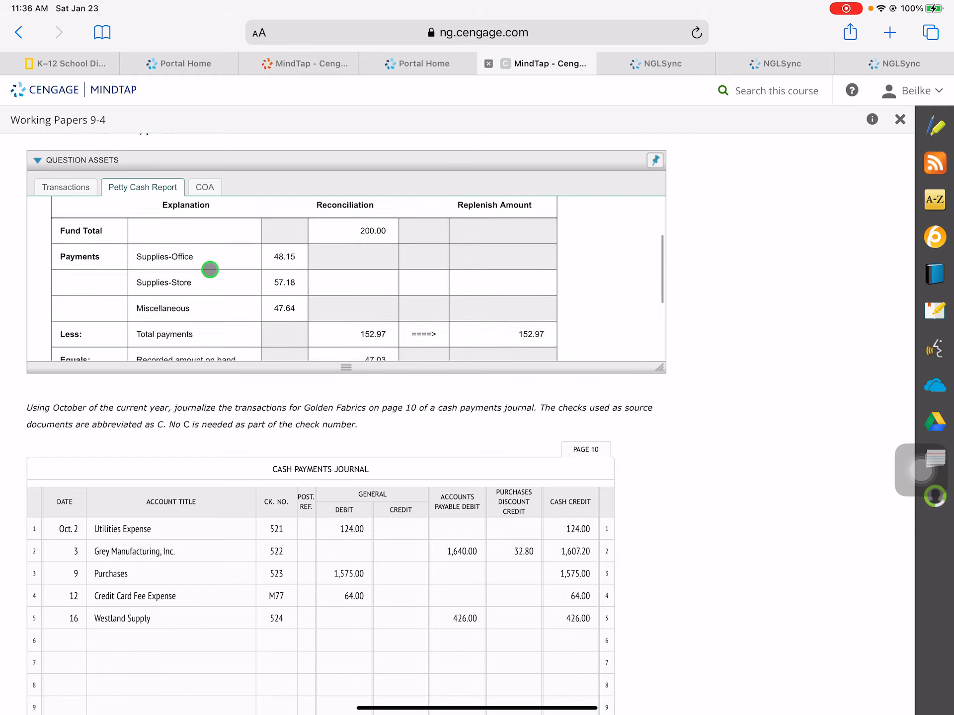
scroll("down", 3)
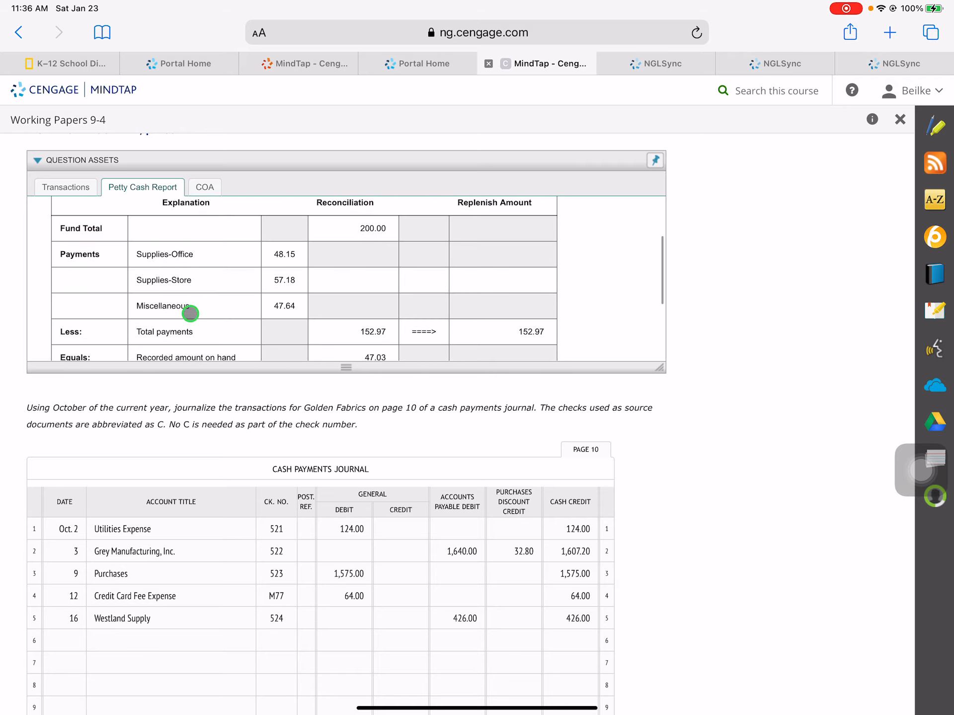
left_click(64, 639)
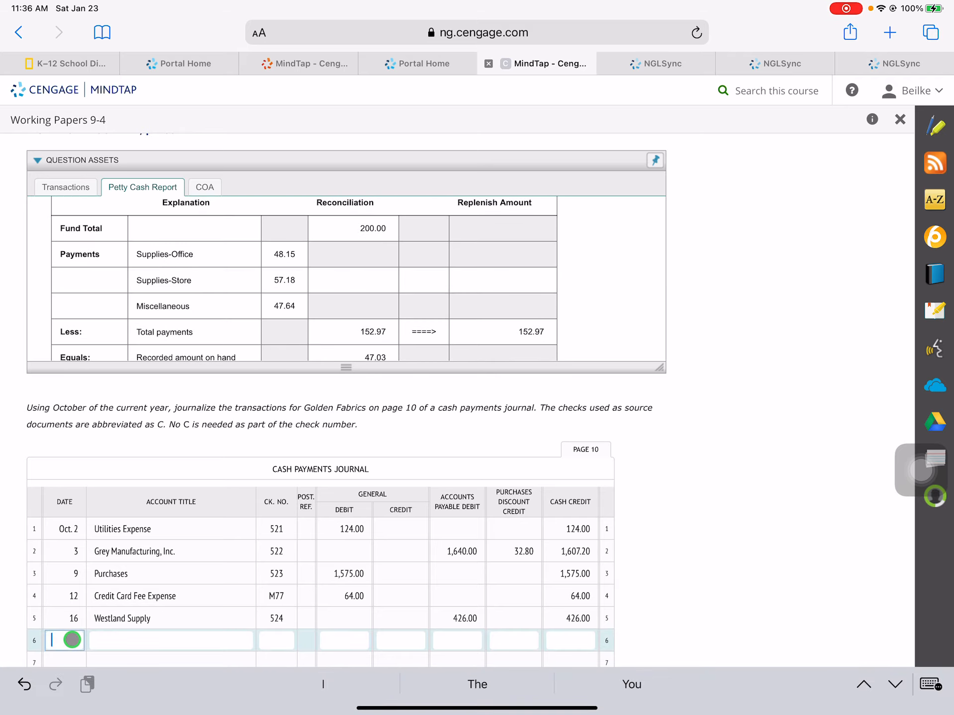
Enter date 31, Supplies-Office, check 525 and a 48.15 general debit on line 6.
type("31")
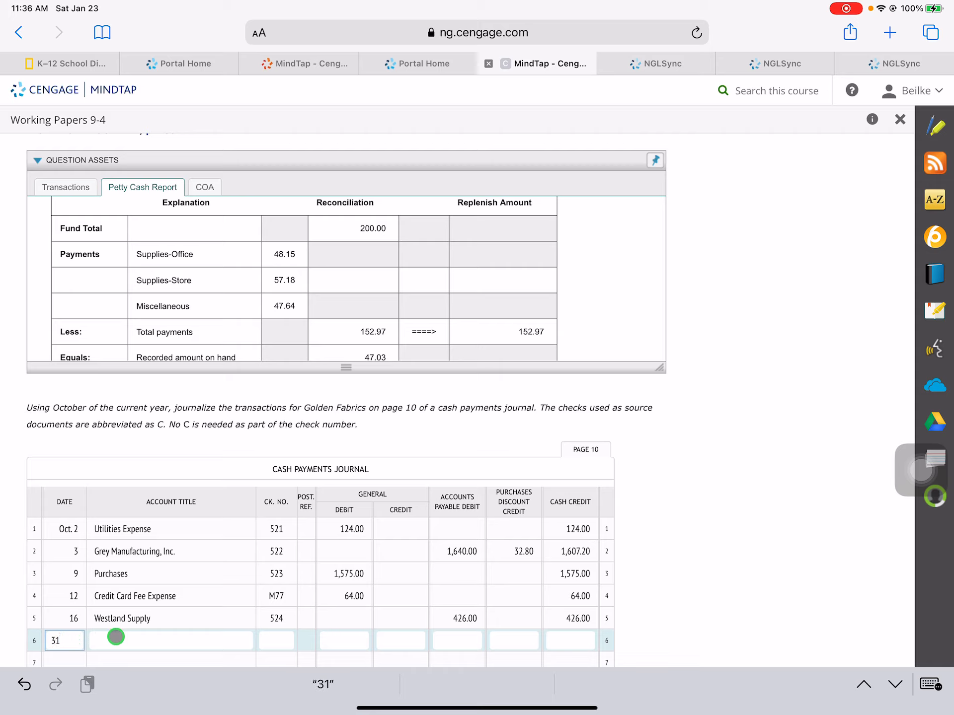
left_click(171, 640)
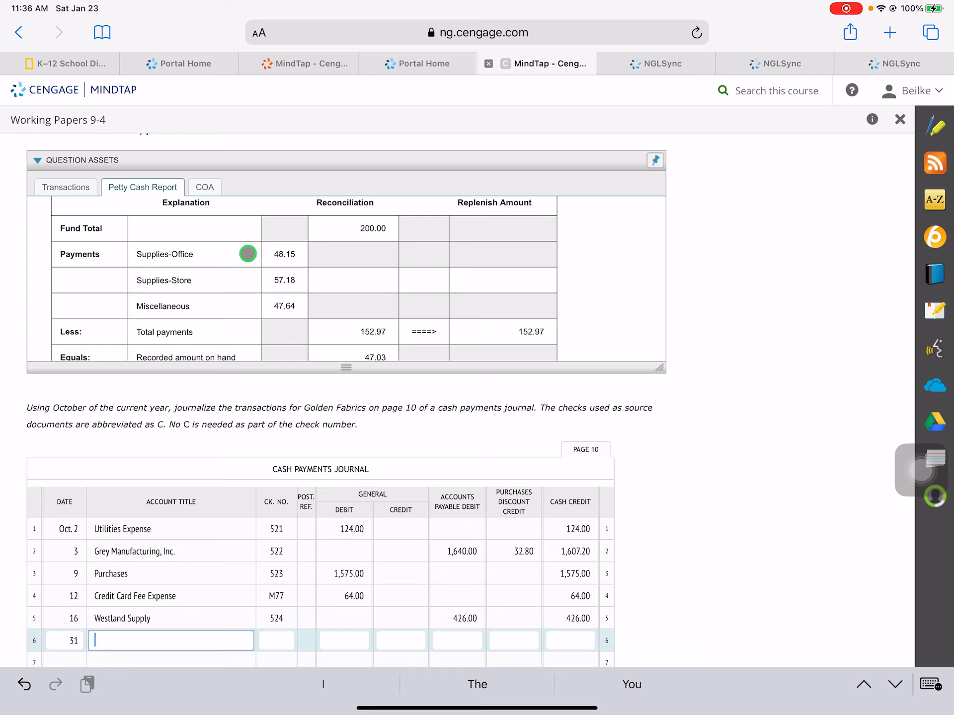
type("Supplies-")
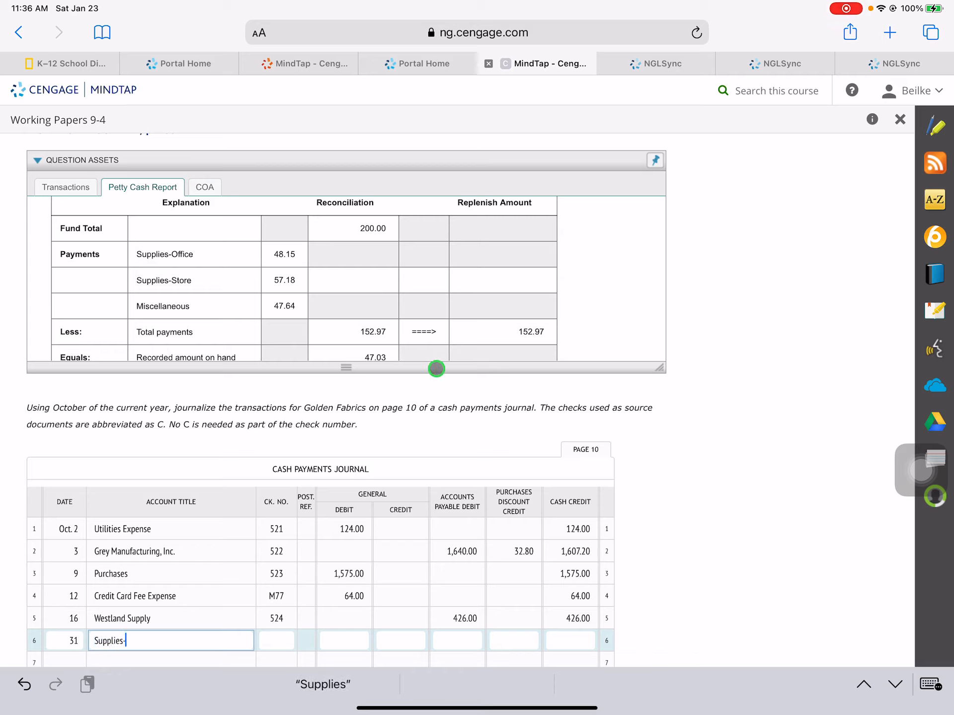
type("Office")
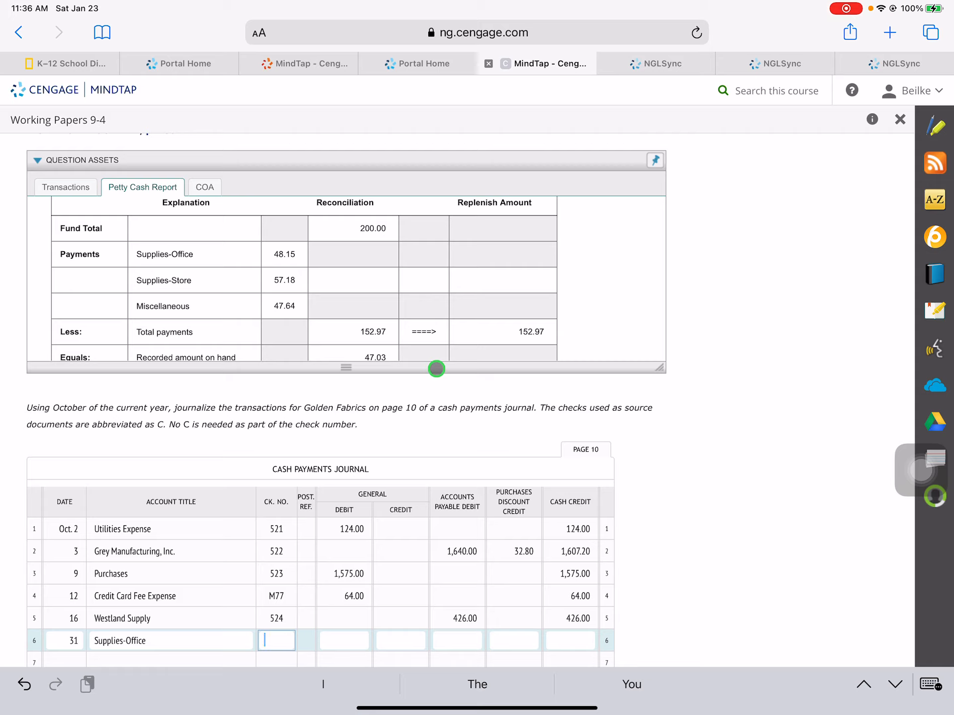
type("525")
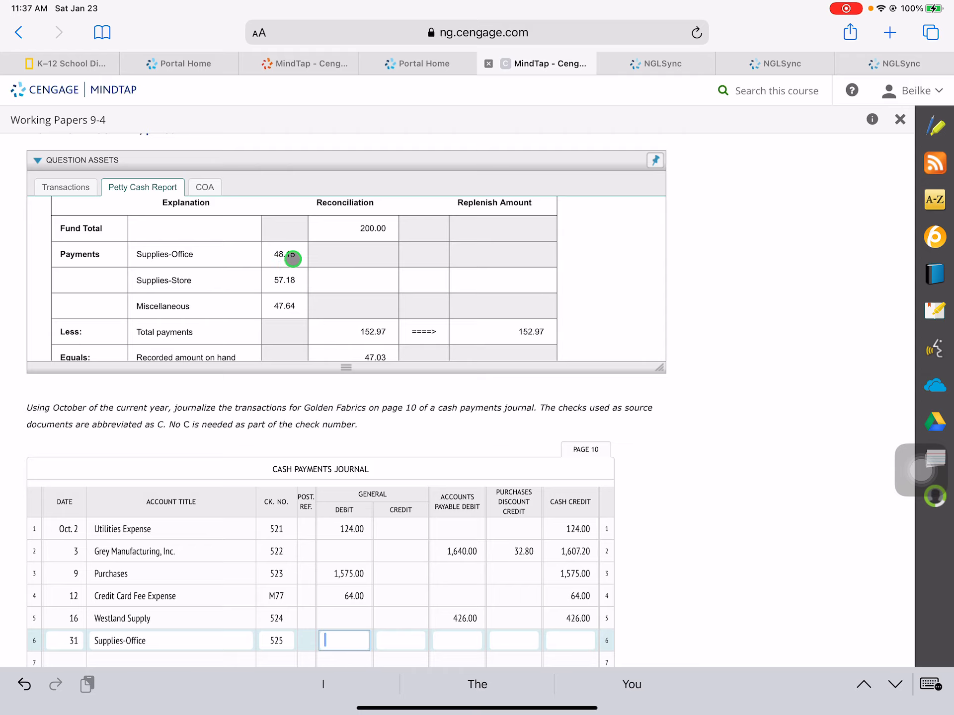
type("48.15")
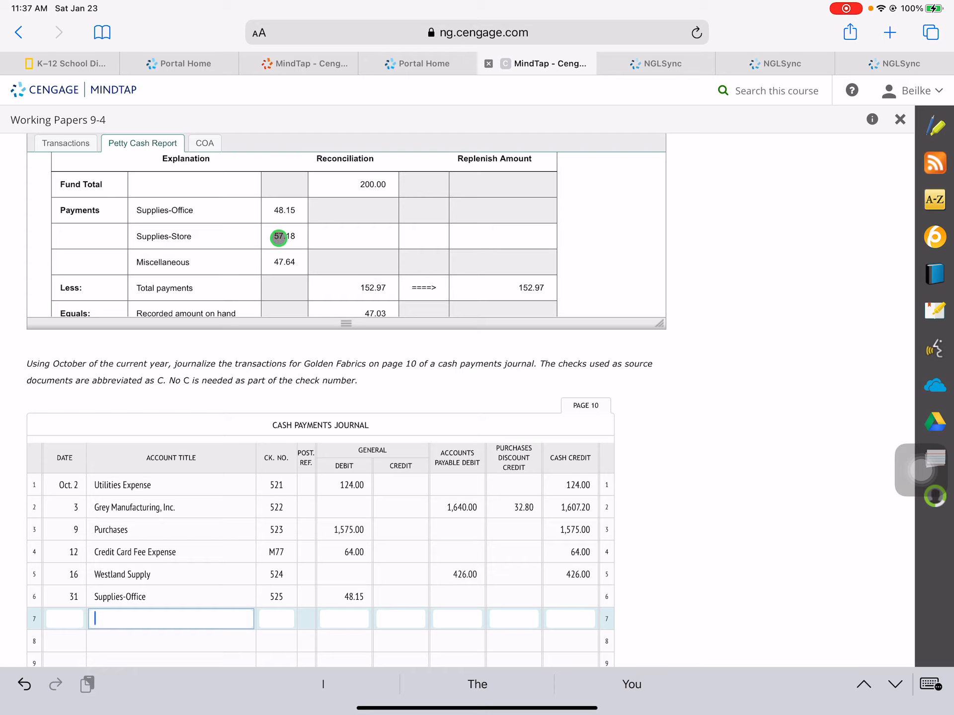
Record a Supplies-Store general debit of 57.18 on line 7.
type("Supplies-Store")
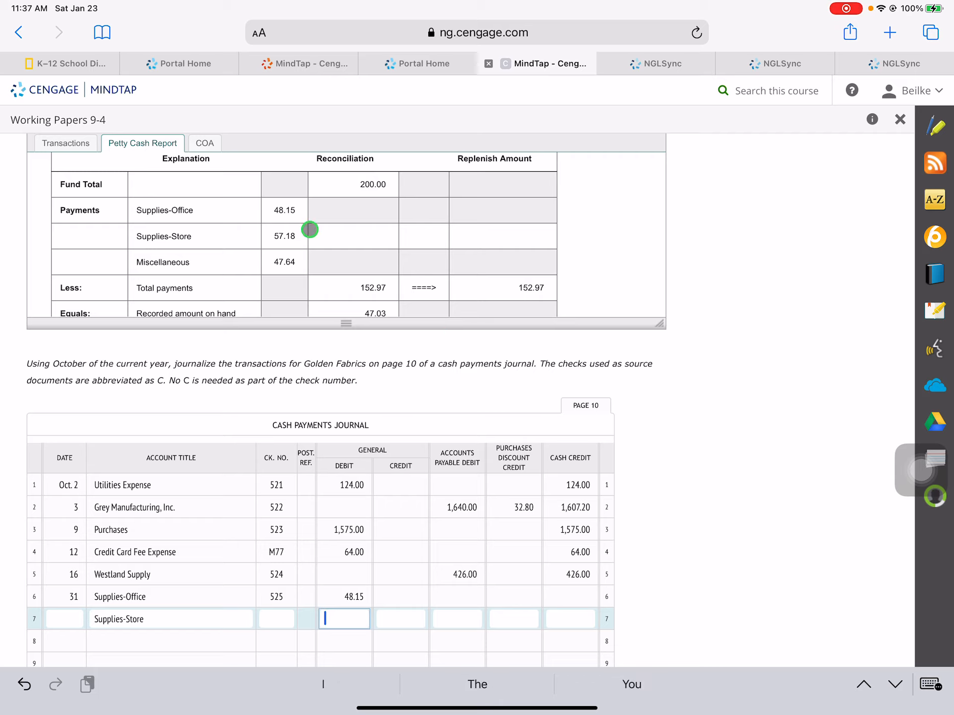
mouse_move(321, 236)
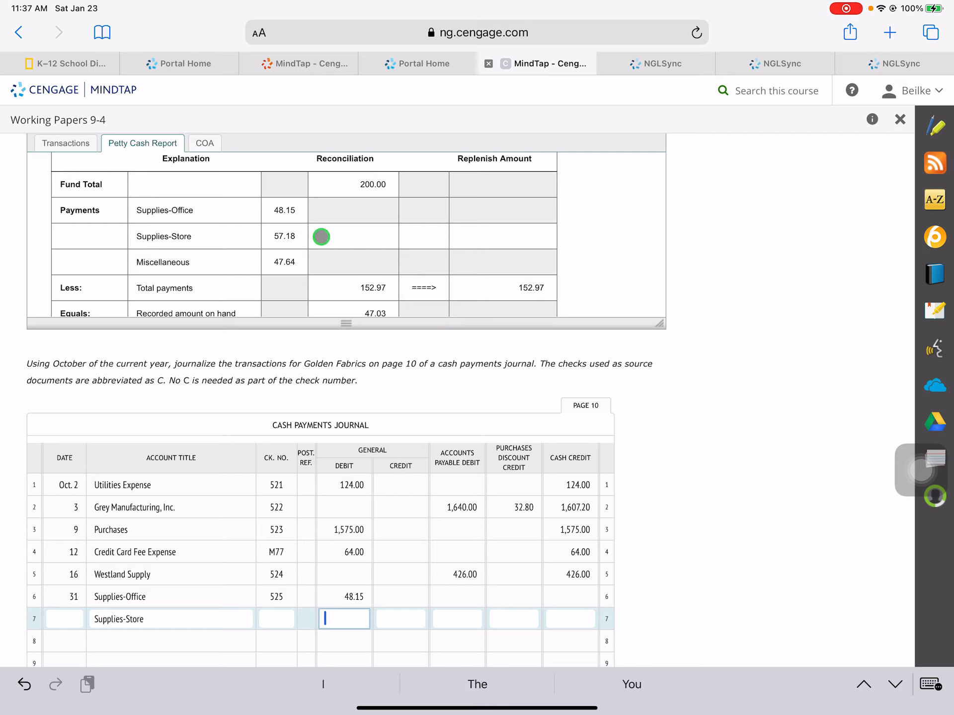
type("5")
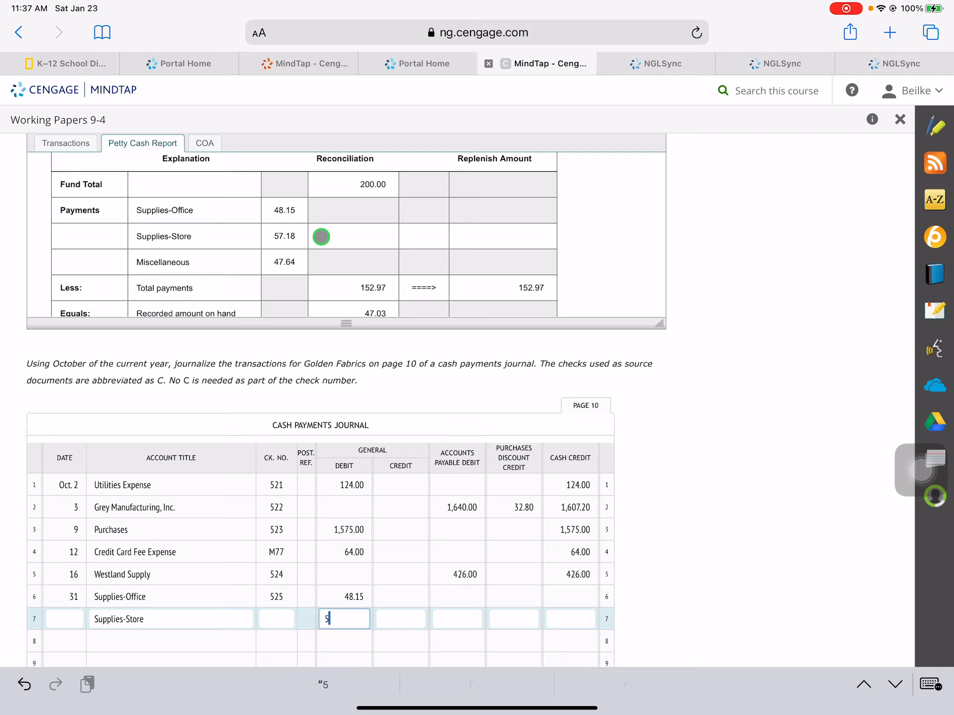
type("7.18")
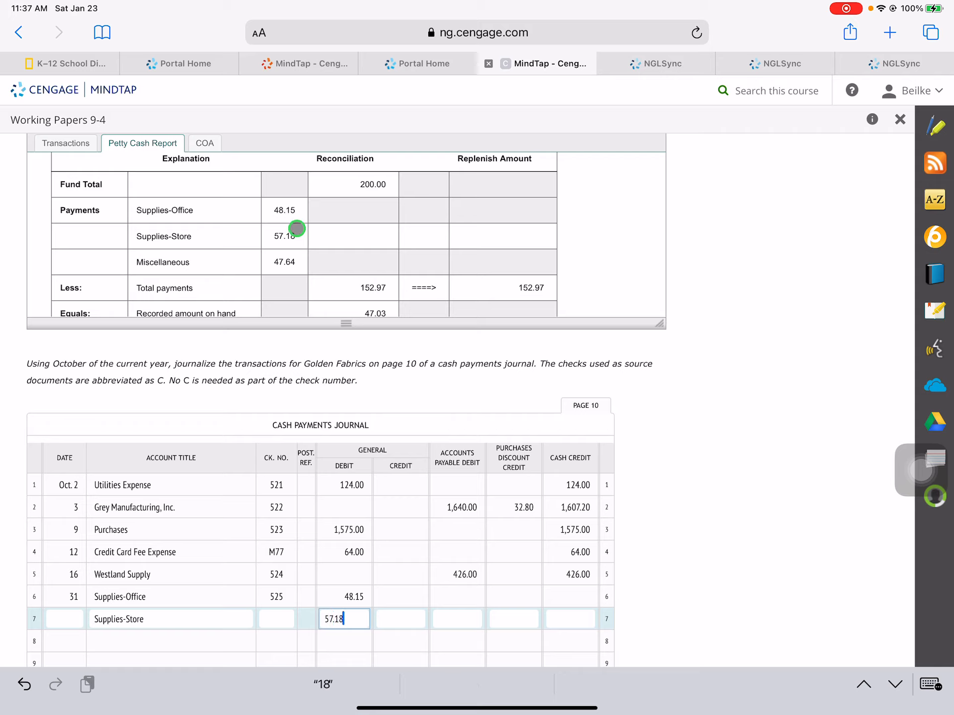
Record a Miscellaneous Expense general debit of 47.64 on line 8.
left_click(170, 641)
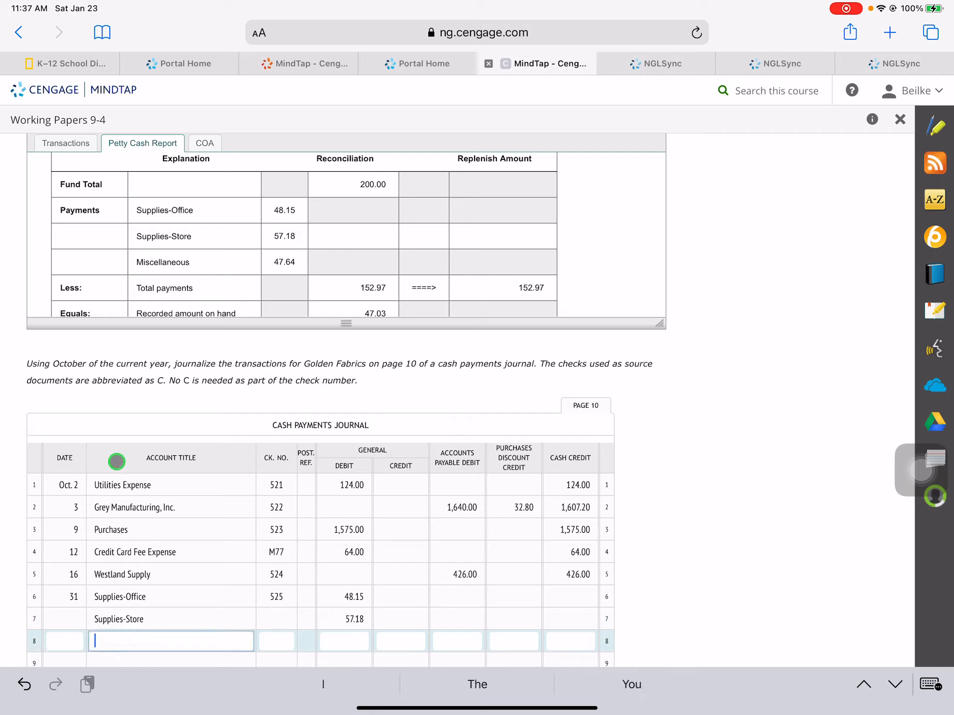
mouse_move(201, 262)
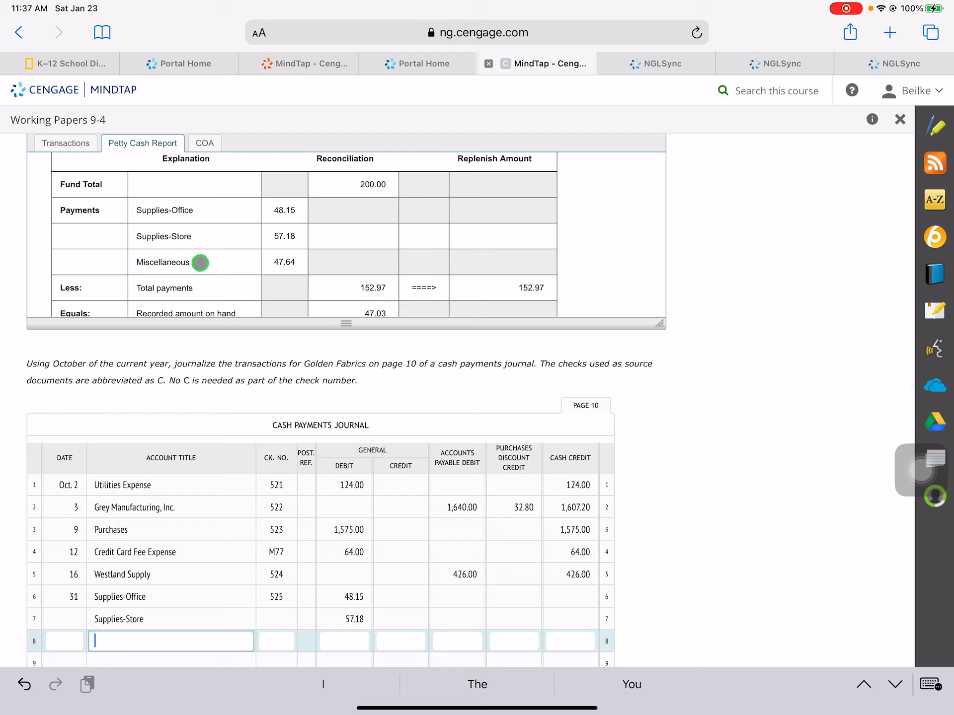
type("Miscellaneou")
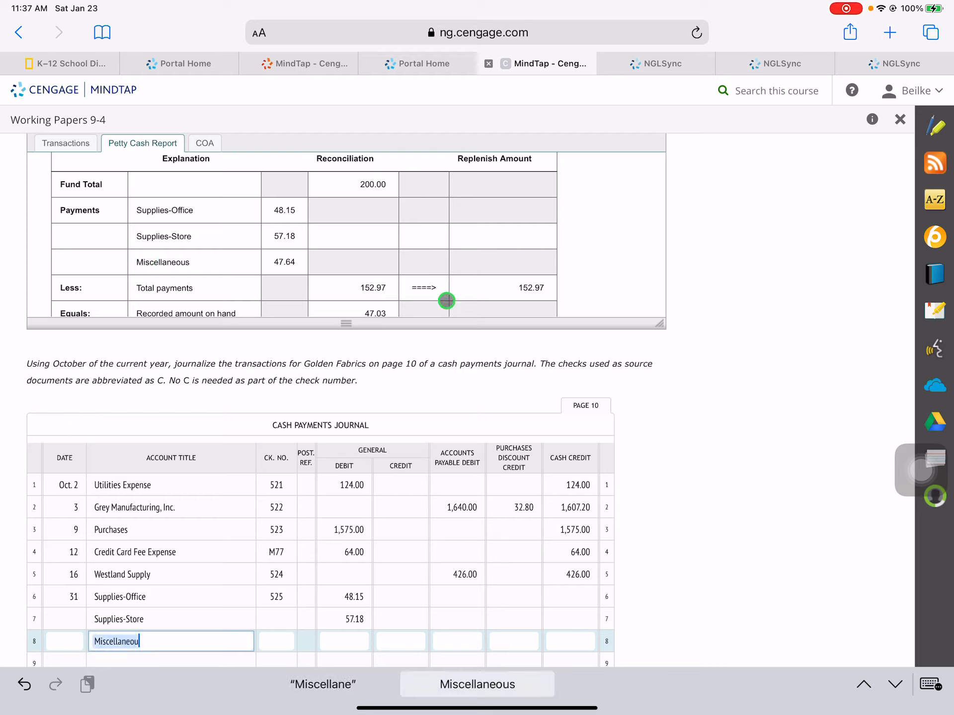
type("sExp")
left_click(344, 642)
type("47.")
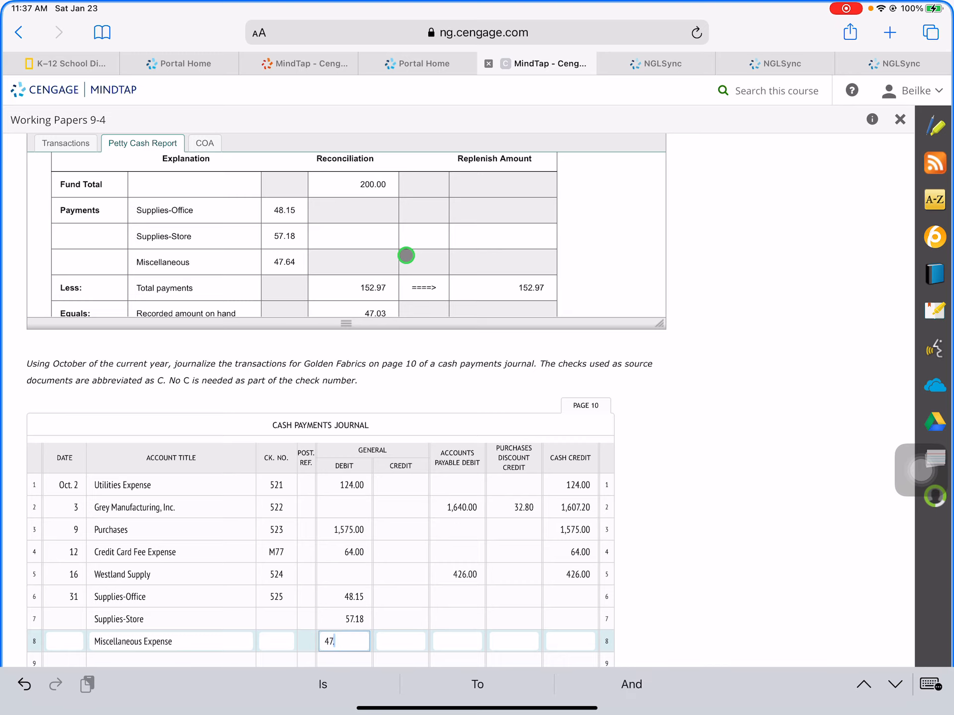
type("64")
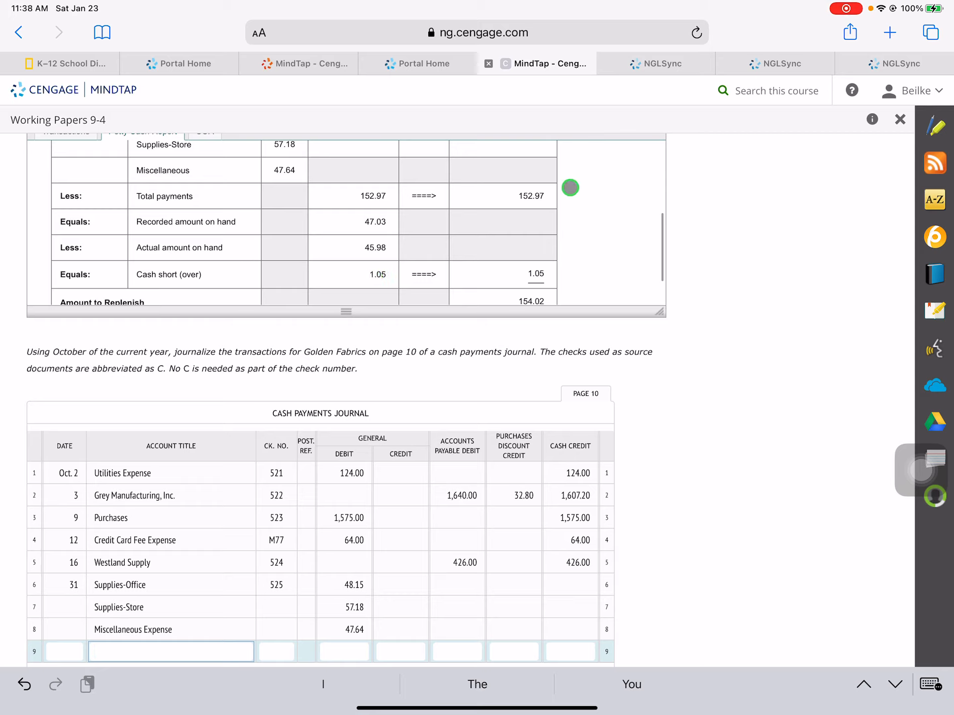
Record a Cash Short and Over general debit of 1.05 on line 9.
type("CashShort")
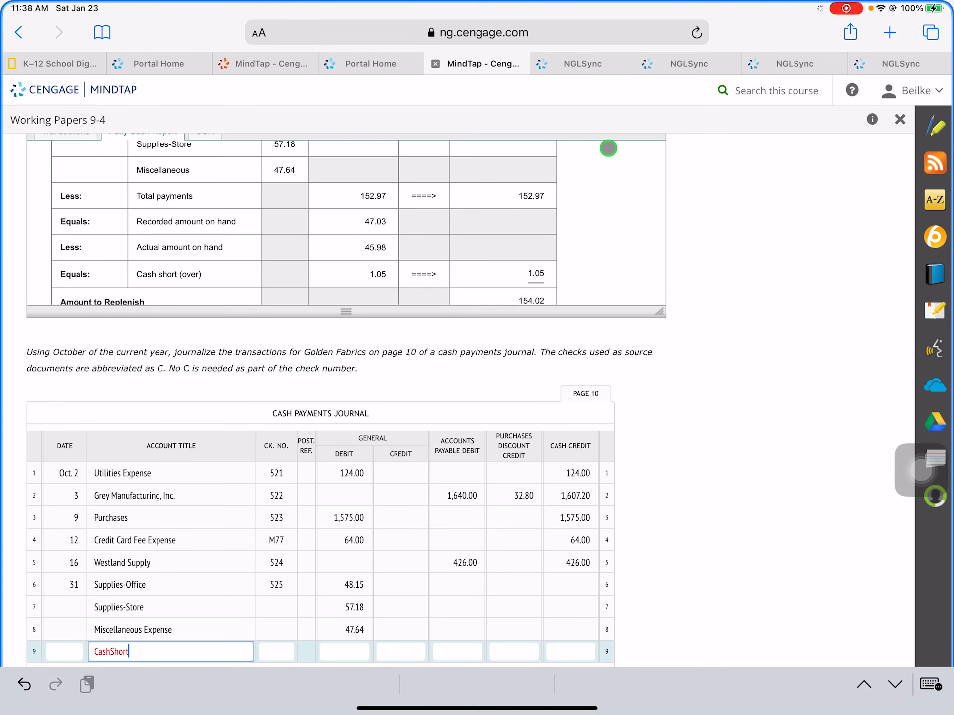
type("and")
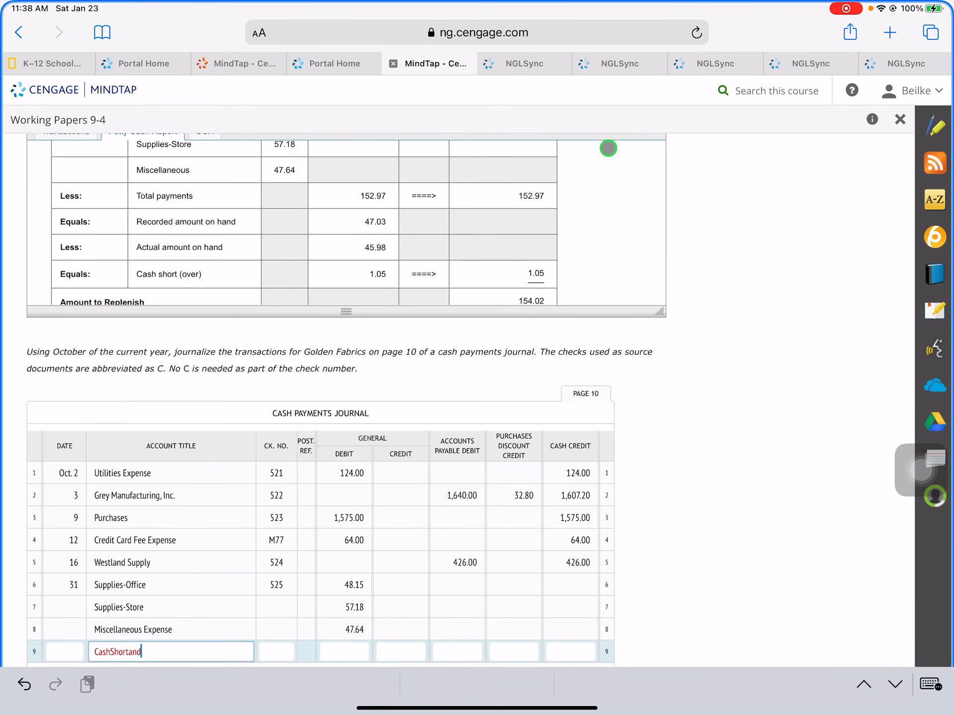
type("O")
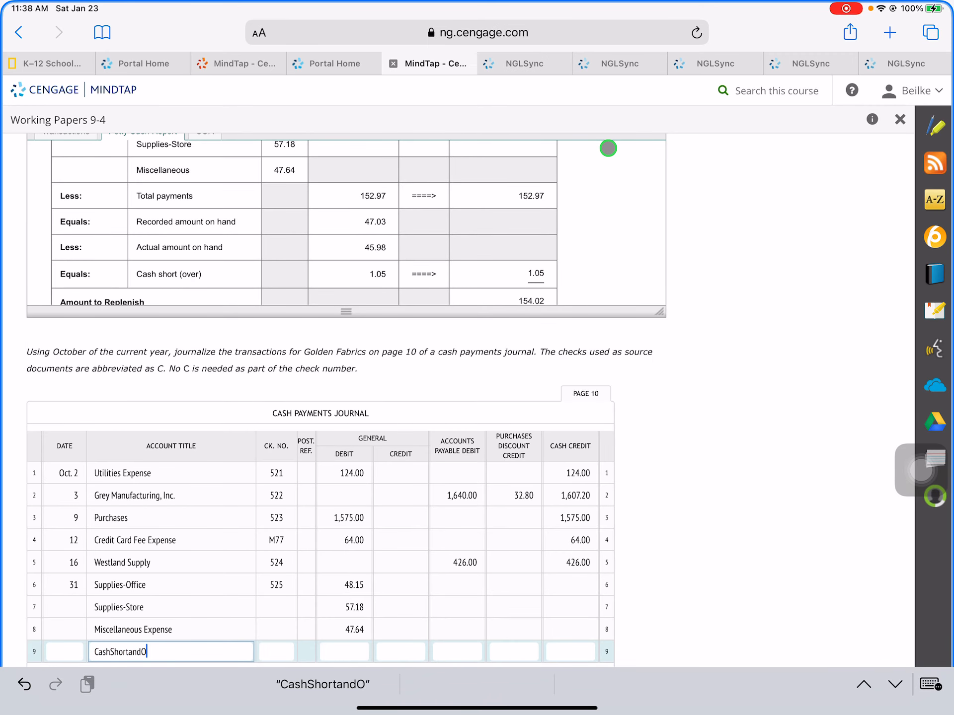
type("ver")
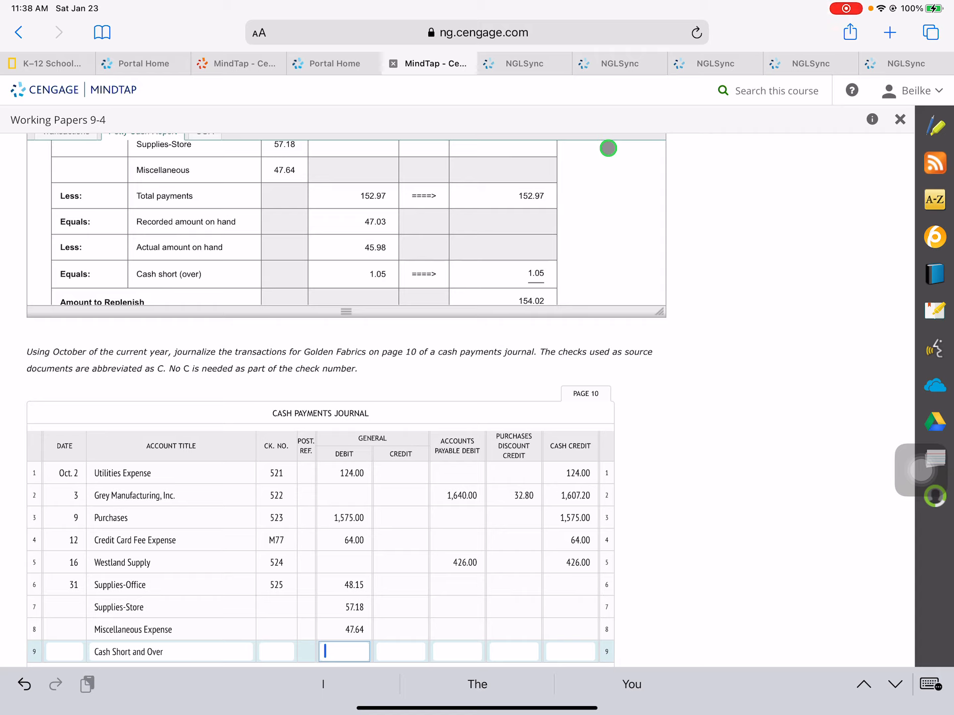
type("10")
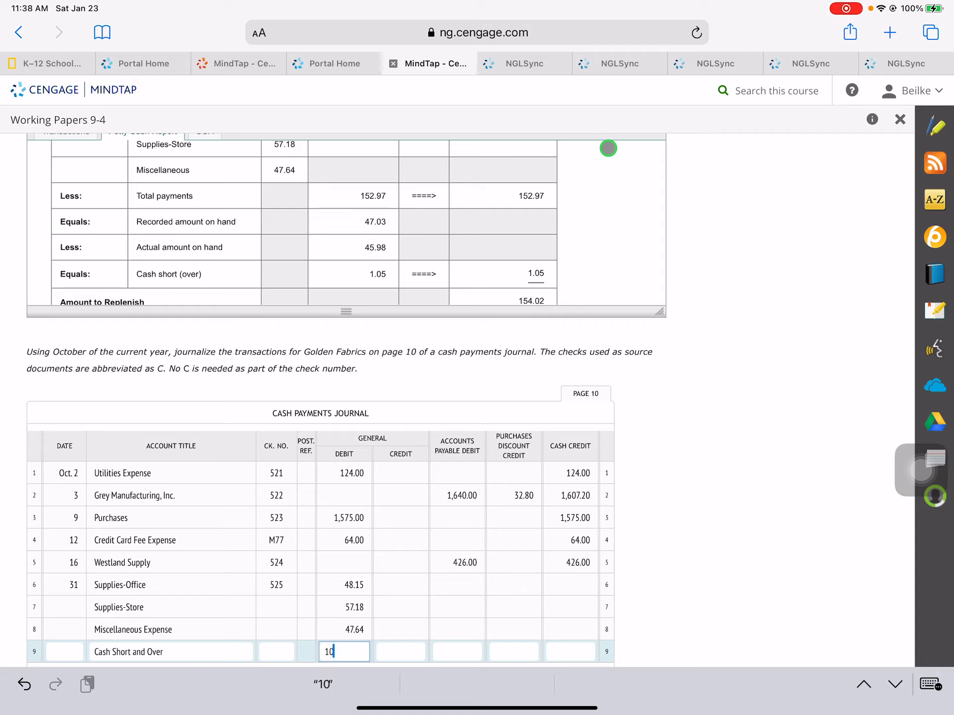
key("backspace")
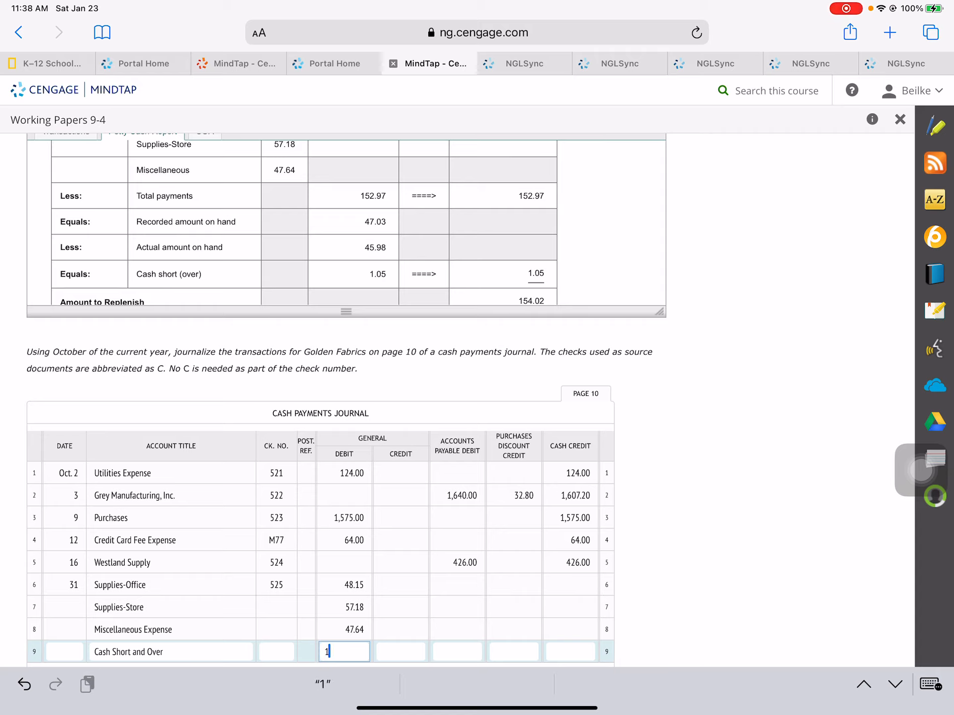
type(".05")
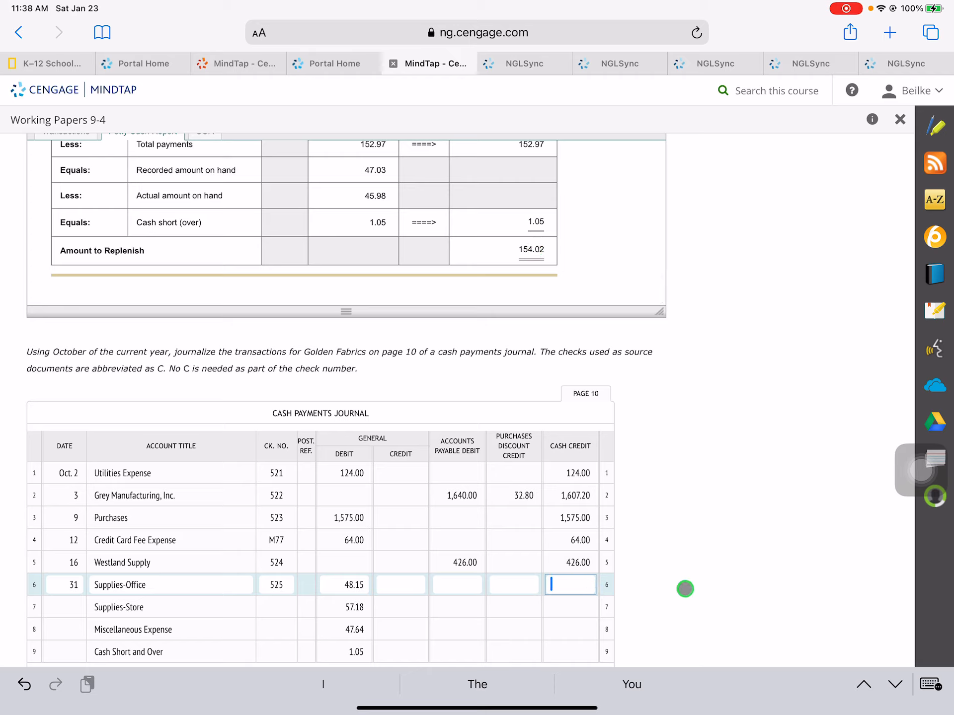
Enter the 154.02 cash credit on line 6 to balance the replenishment entry.
type("154")
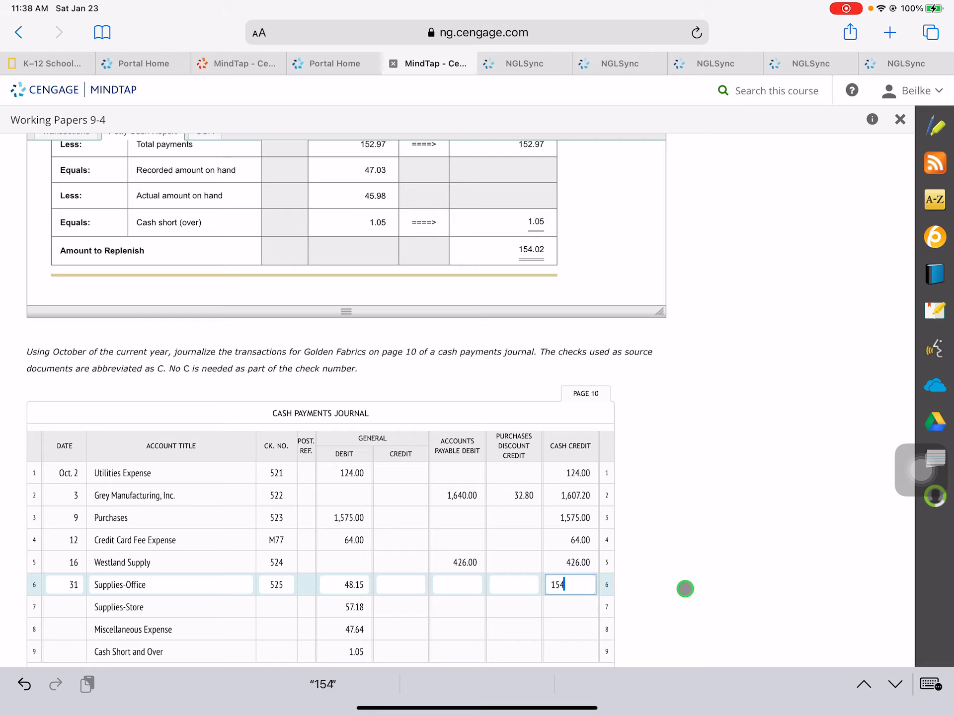
type(".02")
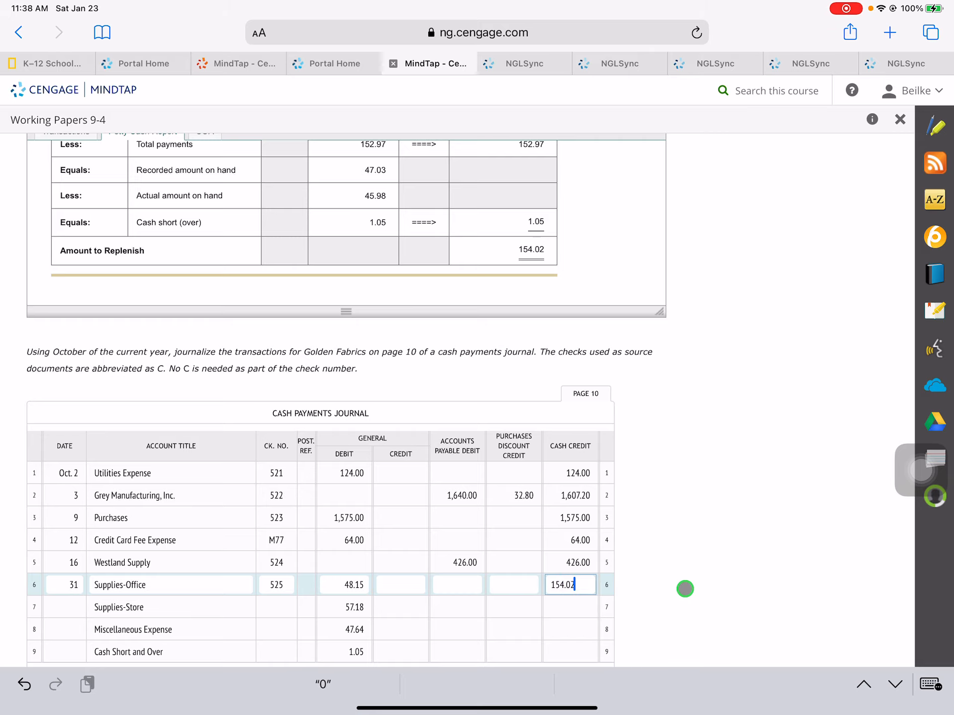